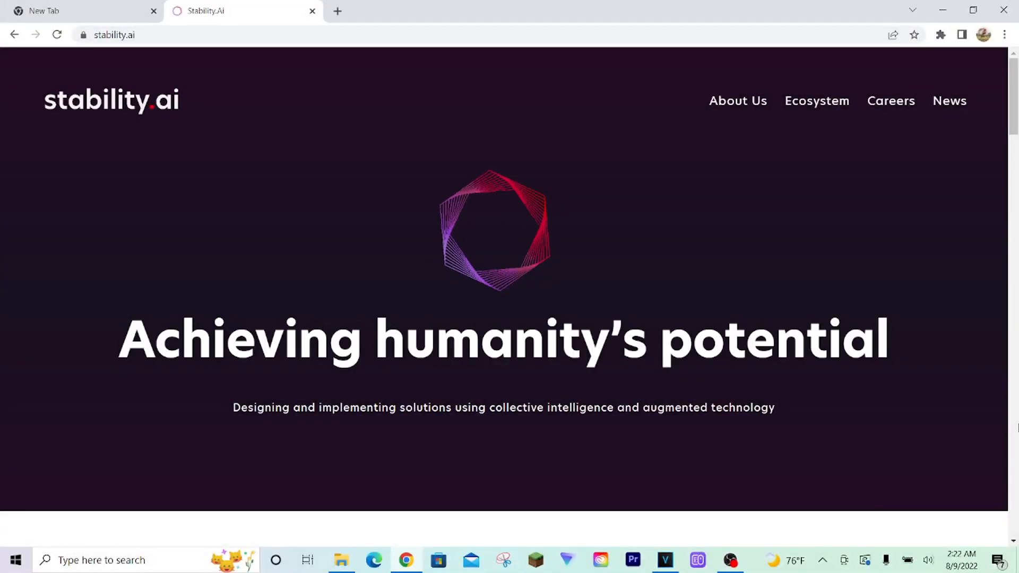
Scroll the stability.ai homepage past Stable Diffusion Beta to the Part II announcement email.
{"action": "scroll", "scroll_direction": "down", "scroll_amount": 3}
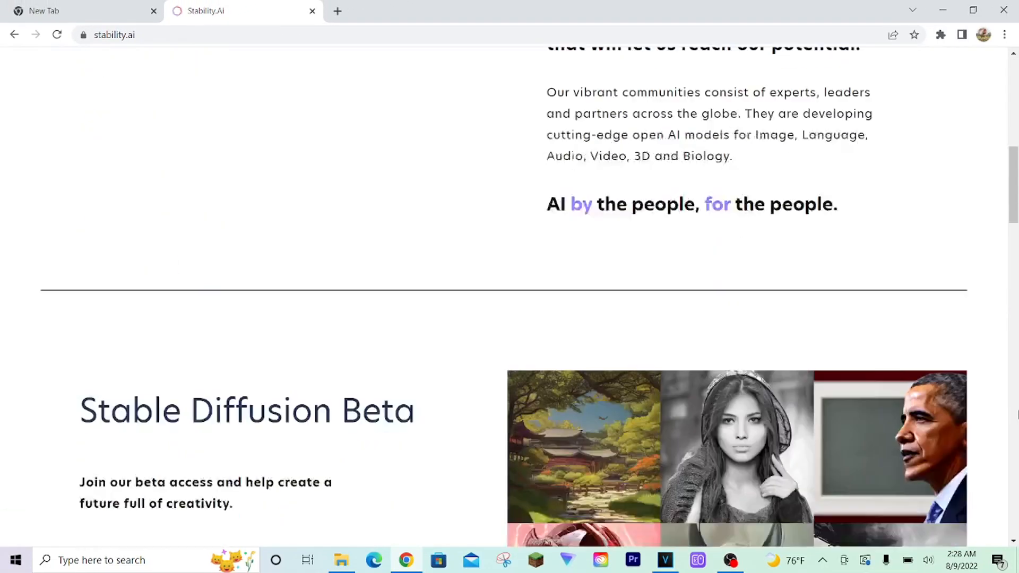
{"action": "scroll", "scroll_direction": "down", "scroll_amount": 3}
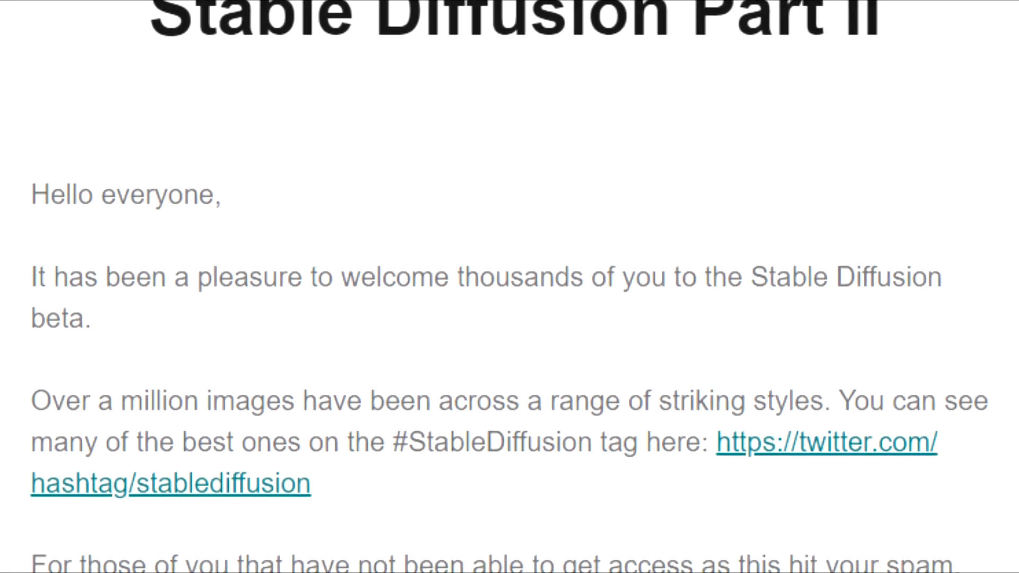
{"action": "scroll", "scroll_direction": "down", "scroll_amount": 3}
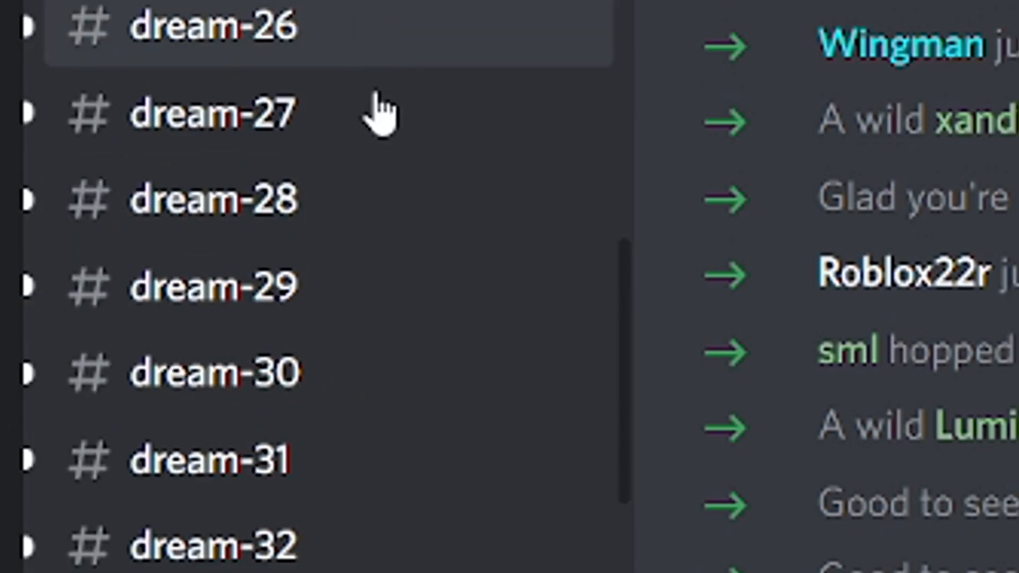
Open the #dream-13 channel in the Stable Diffusion server.
{"action": "left_click", "coordinate": [215, 371]}
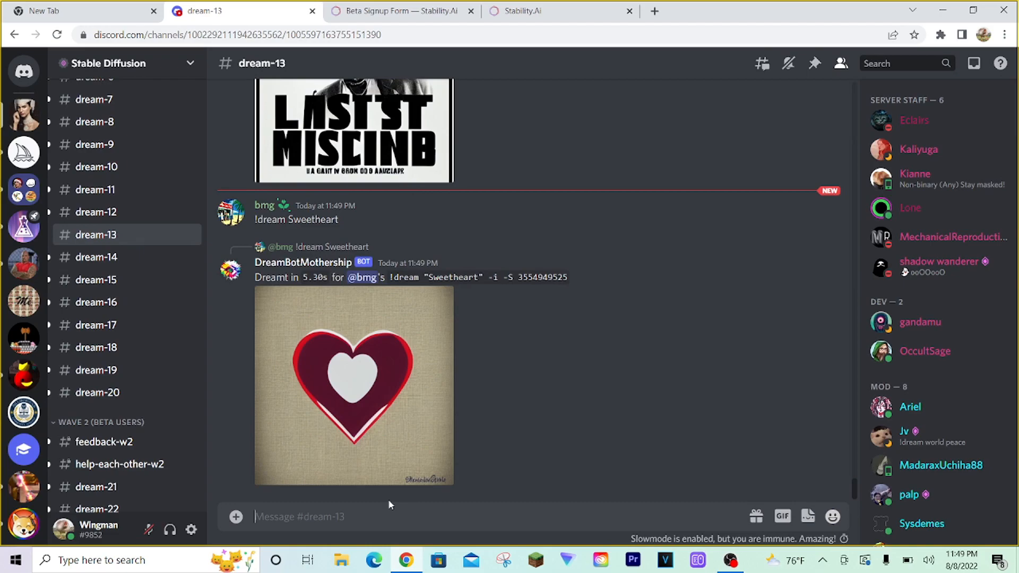
Send '!dream steve harvey riding a motorcycle during a sunset' and view DreamBot's image.
{"action": "type", "text": "!dre"}
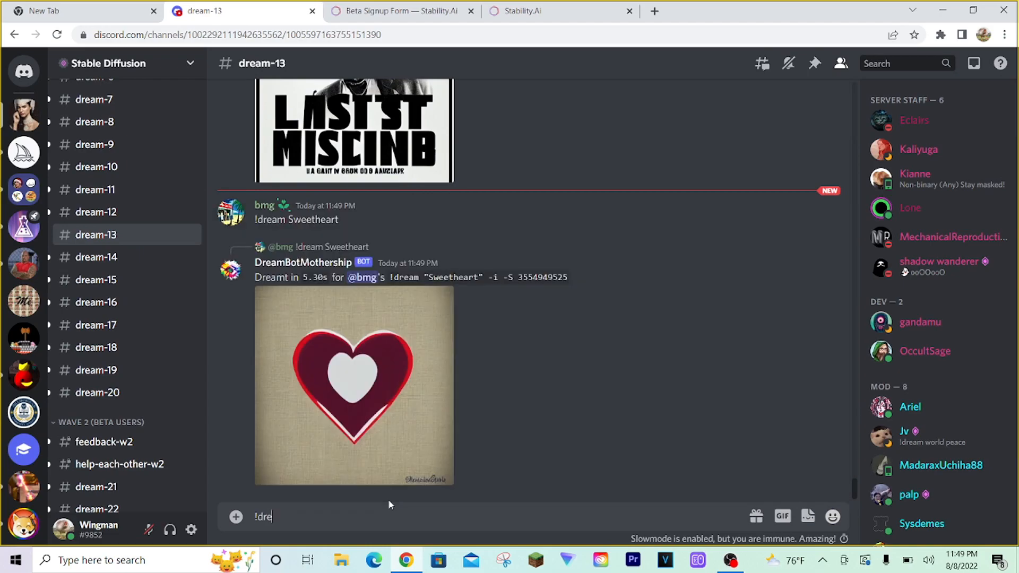
{"action": "type", "text": "am"}
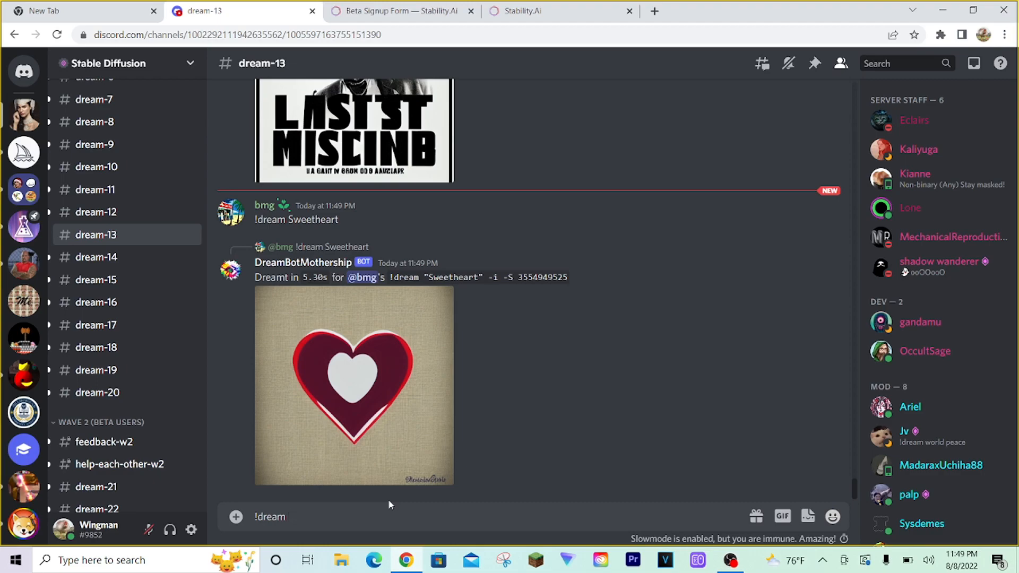
{"action": "type", "text": "steve"}
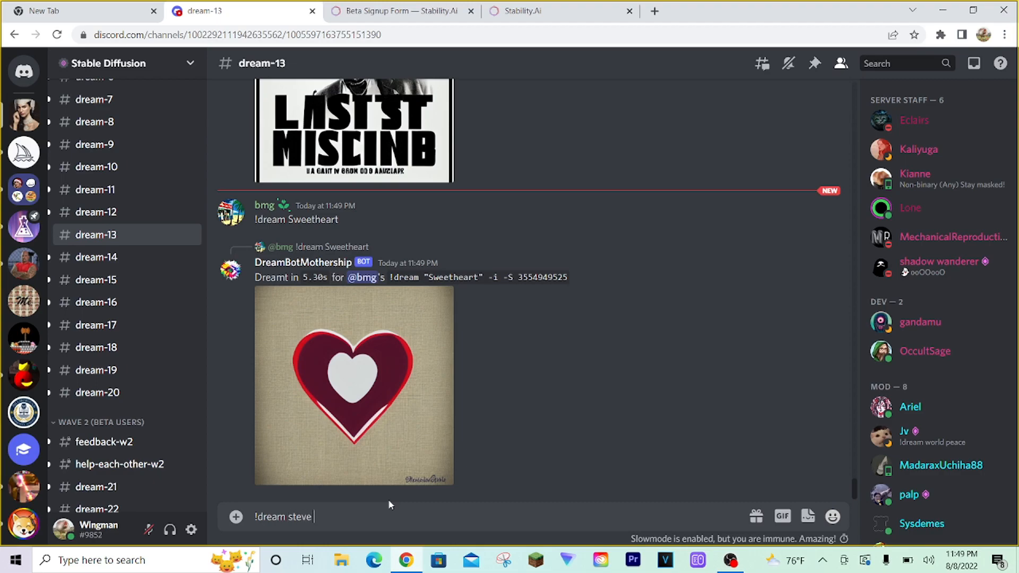
{"action": "type", "text": "harvey riding a motorcycle du"}
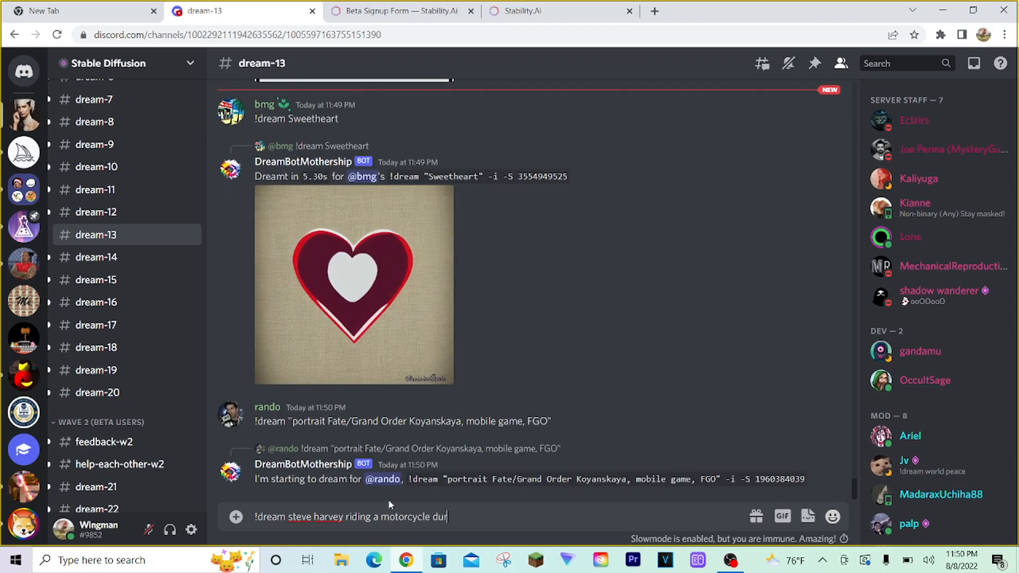
{"action": "type", "text": "ring a sunset"}
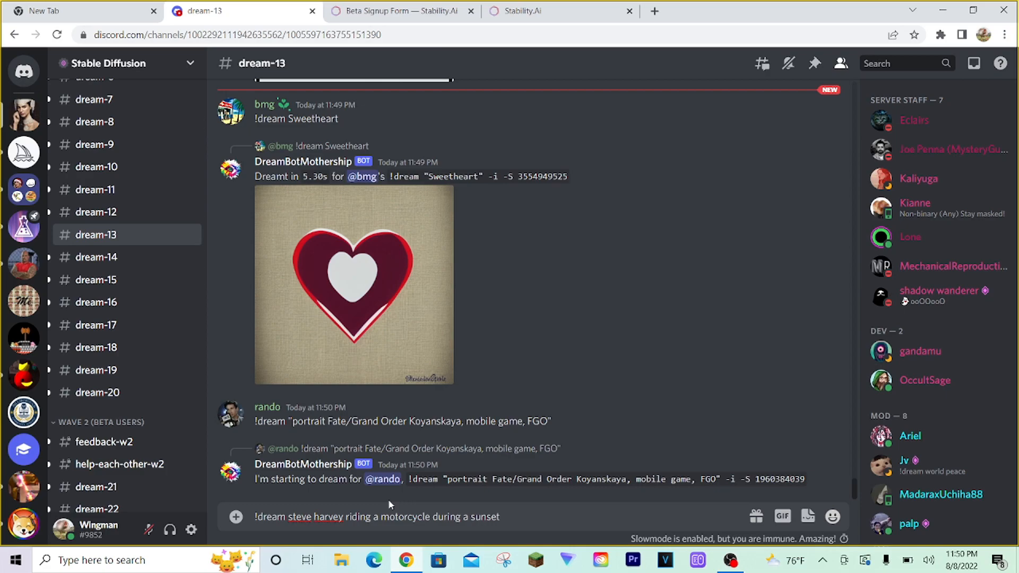
{"action": "key", "text": "enter"}
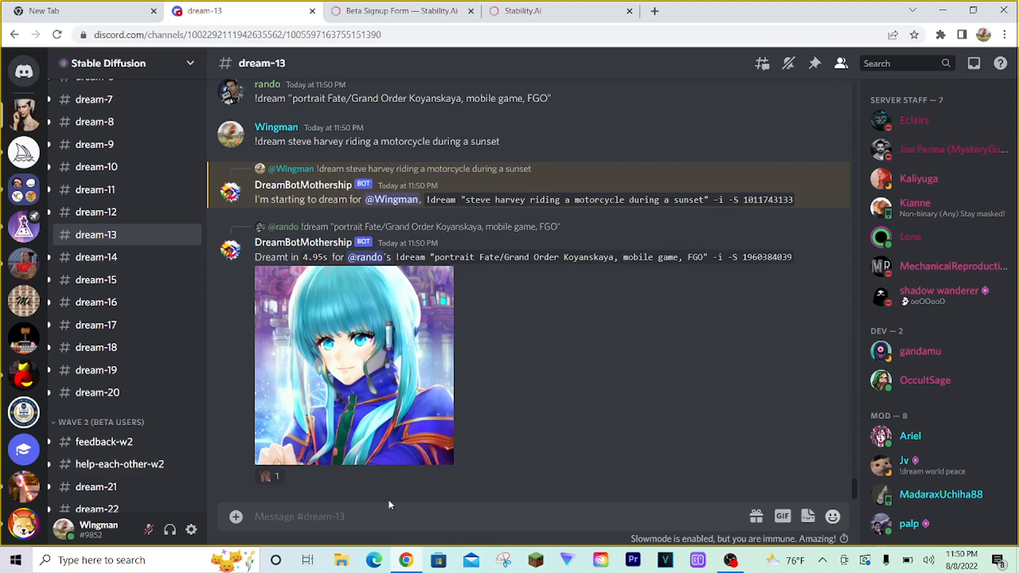
{"action": "scroll", "scroll_direction": "down", "scroll_amount": 3}
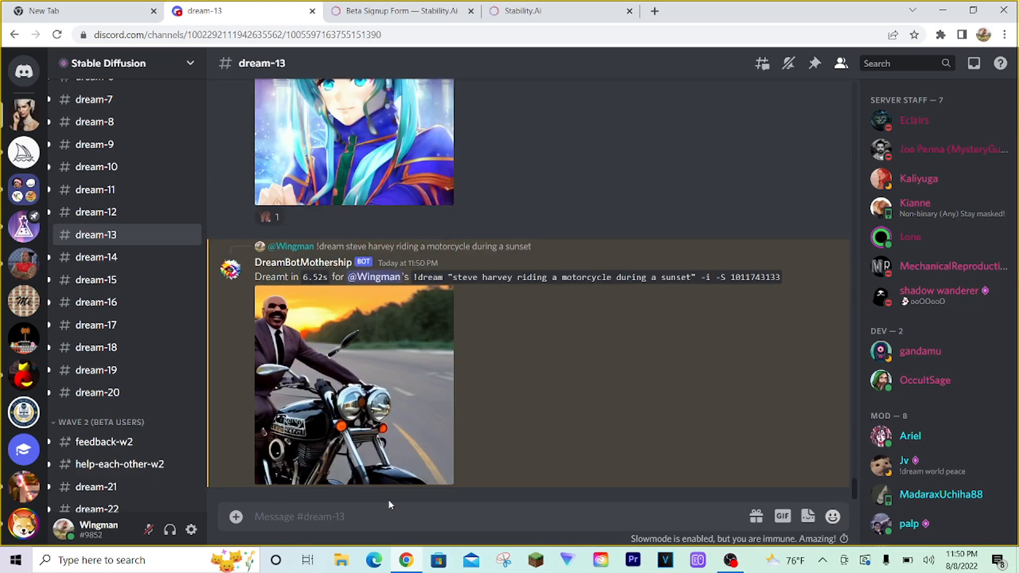
{"action": "mouse_move", "coordinate": [380, 373]}
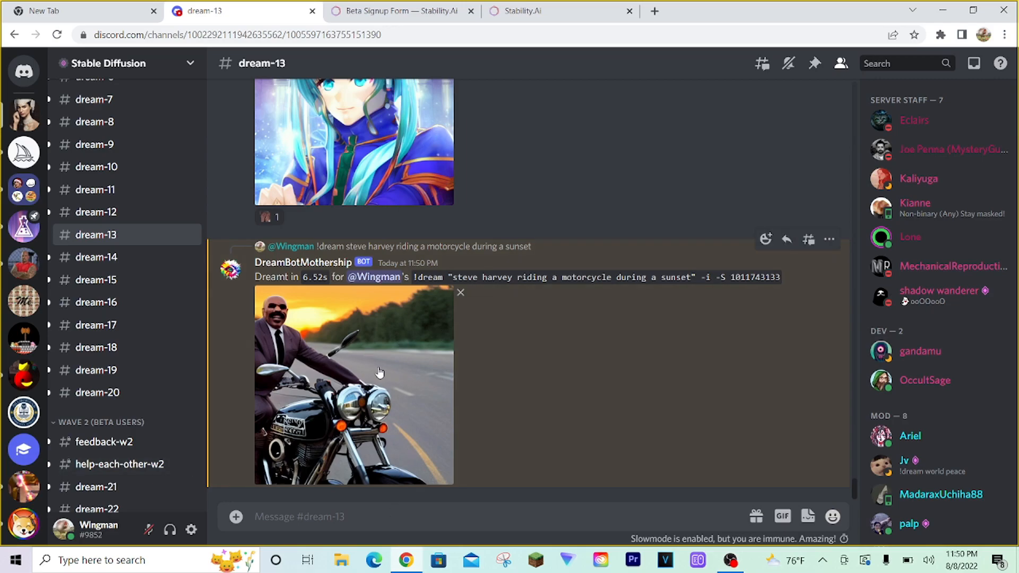
{"action": "mouse_move", "coordinate": [472, 381]}
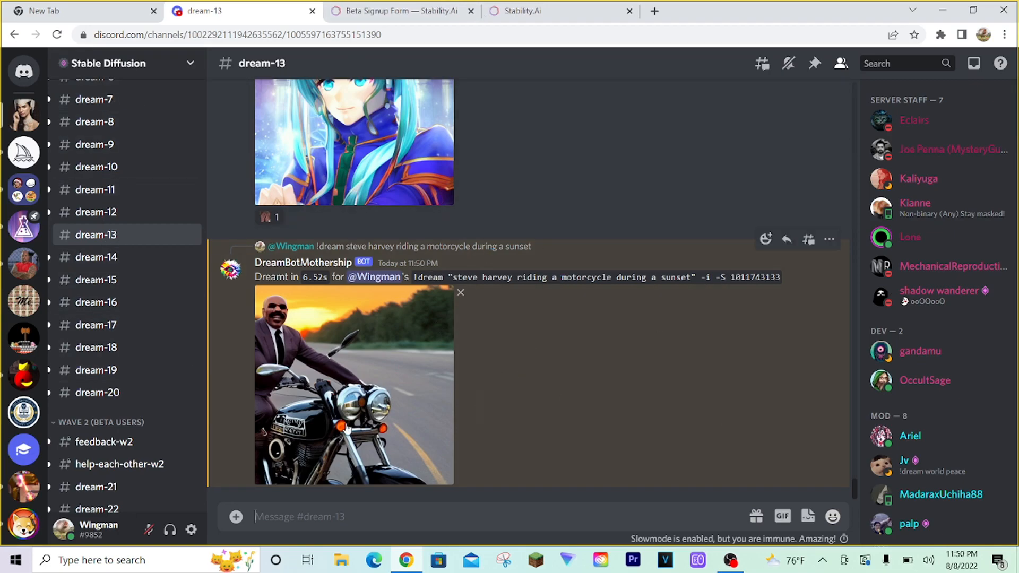
{"action": "left_click", "coordinate": [353, 383]}
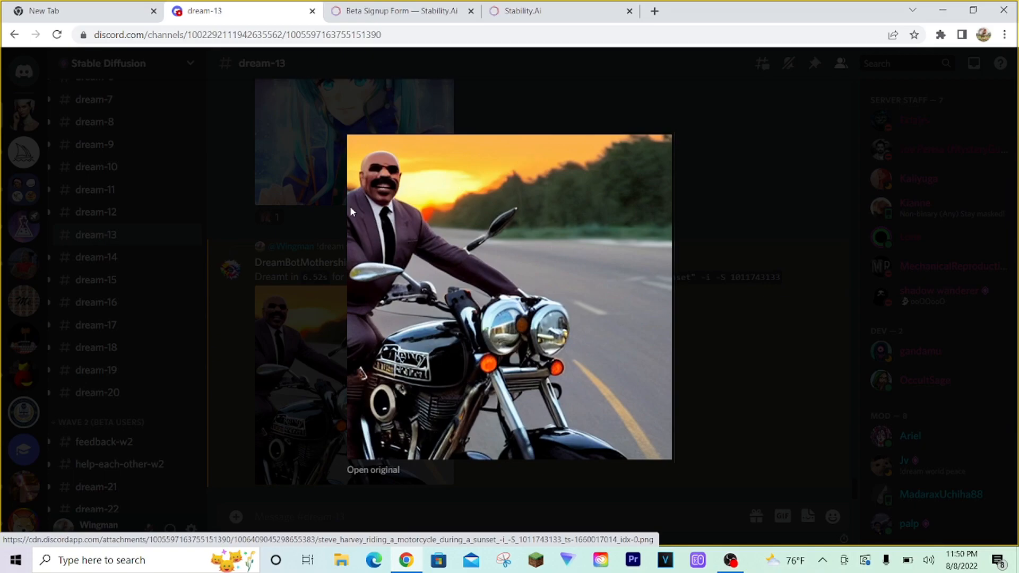
{"action": "left_click", "coordinate": [602, 370]}
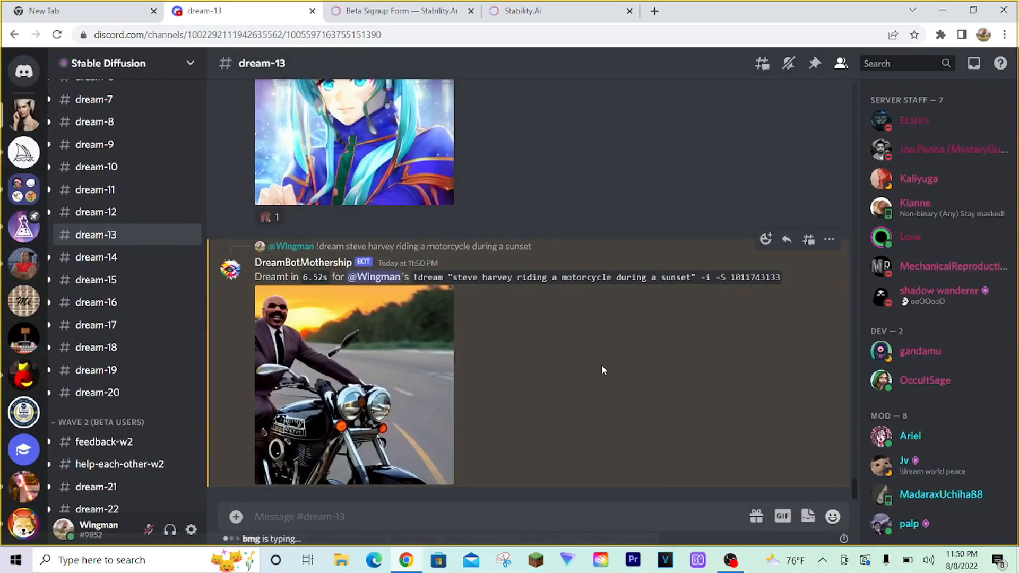
{"action": "mouse_move", "coordinate": [648, 360]}
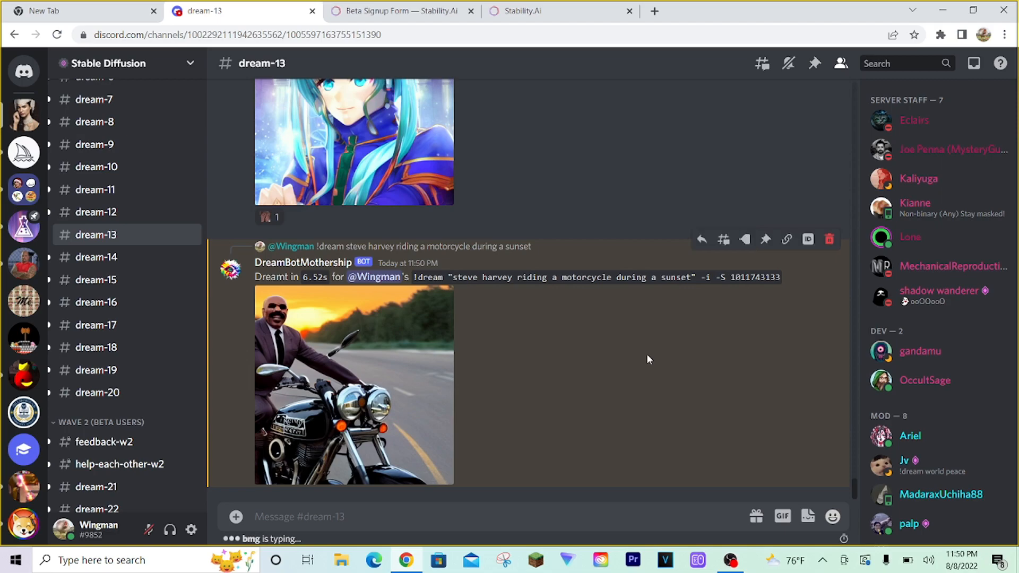
Compose the Steve Harvey motorcycle sunset dream prompt with the -n3 option.
{"action": "type", "text": "!dream steve"}
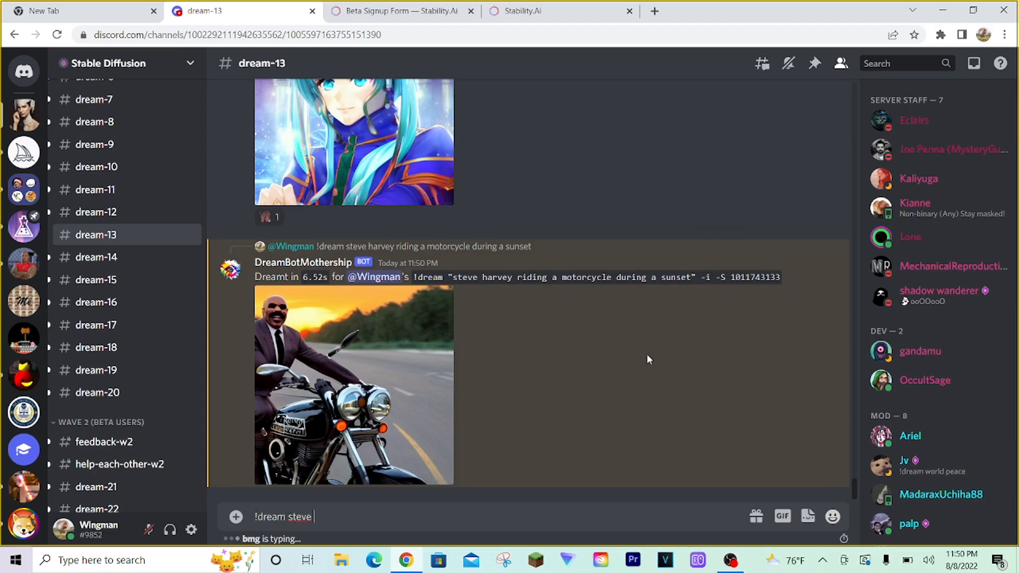
{"action": "type", "text": "harvey riding"}
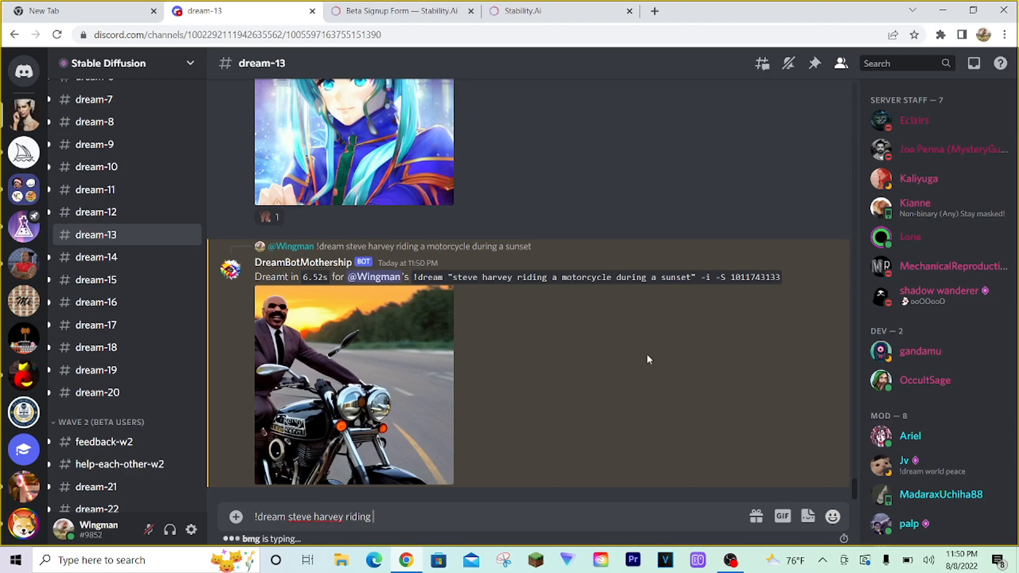
{"action": "type", "text": "a mor"}
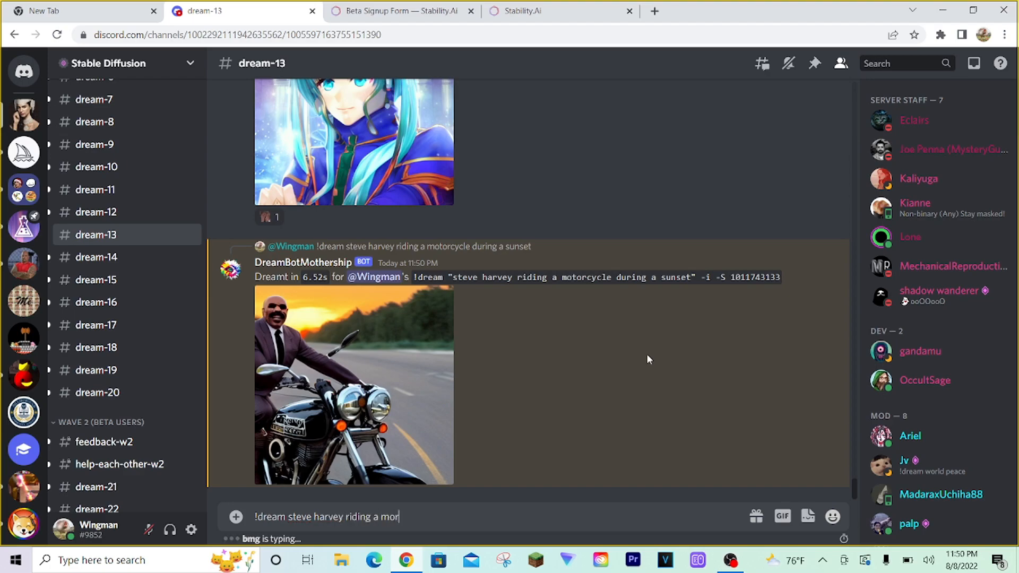
{"action": "type", "text": "torcycle du"}
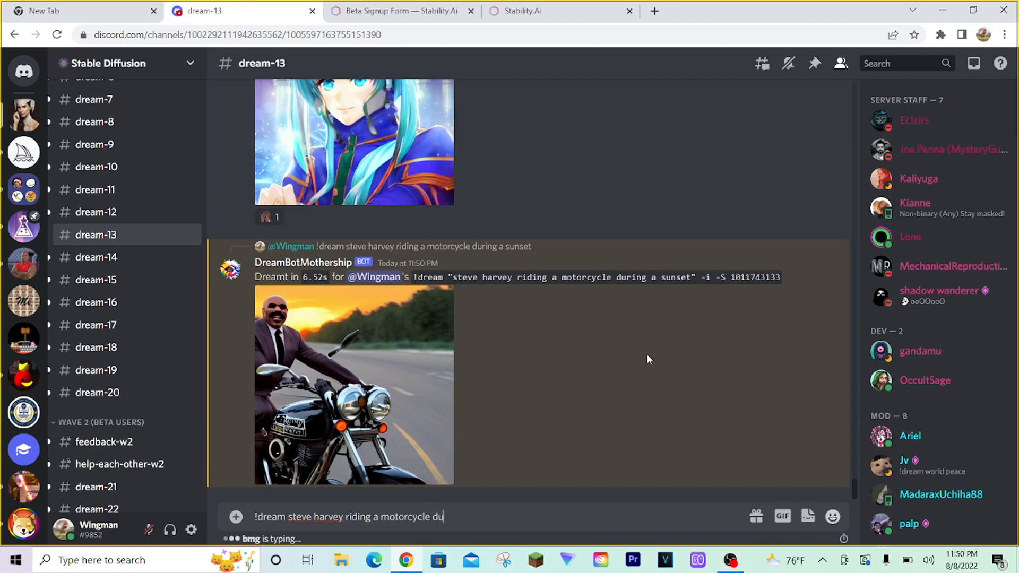
{"action": "type", "text": "ring a sunset"}
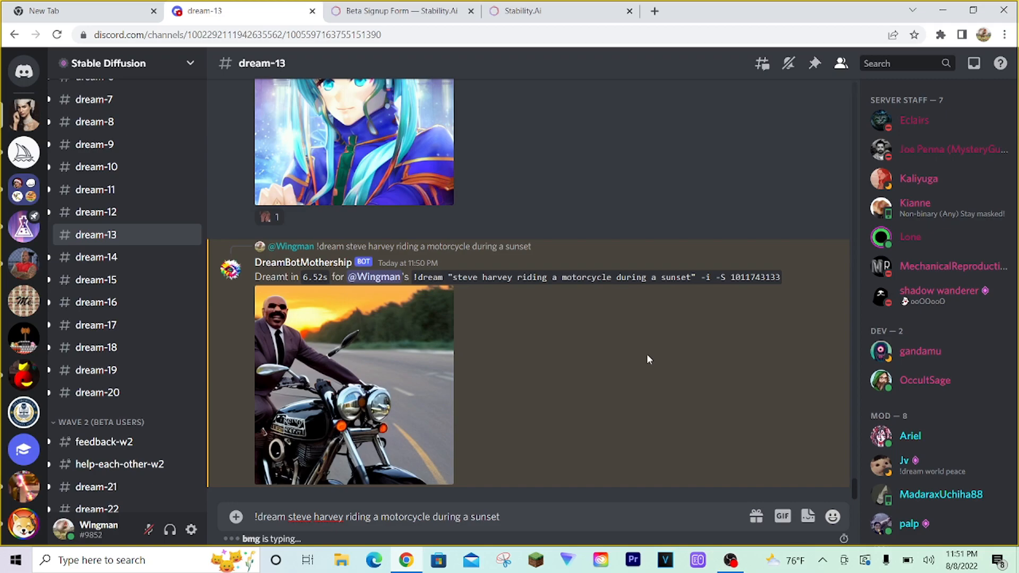
{"action": "type", "text": "-n"}
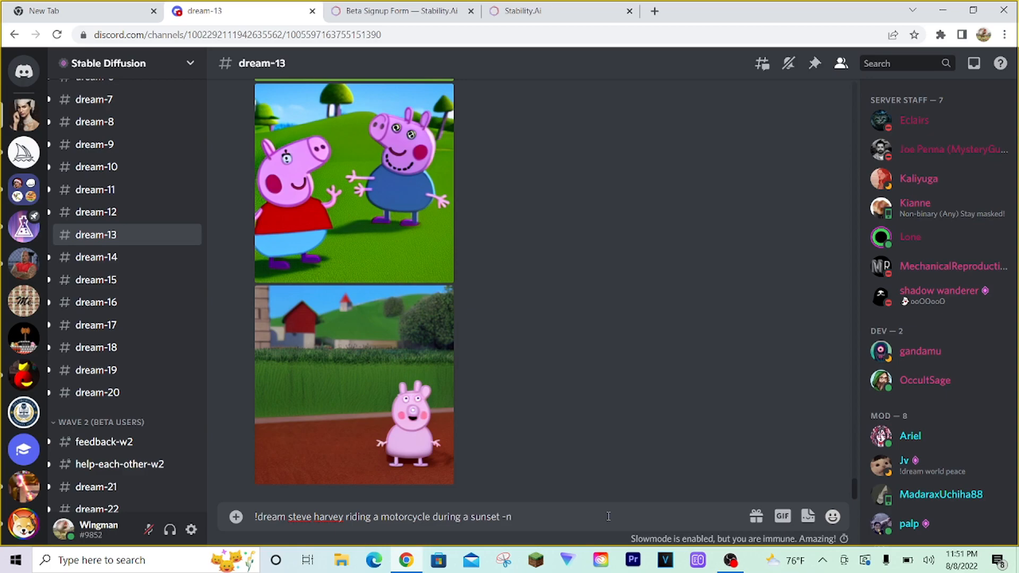
{"action": "type", "text": "3"}
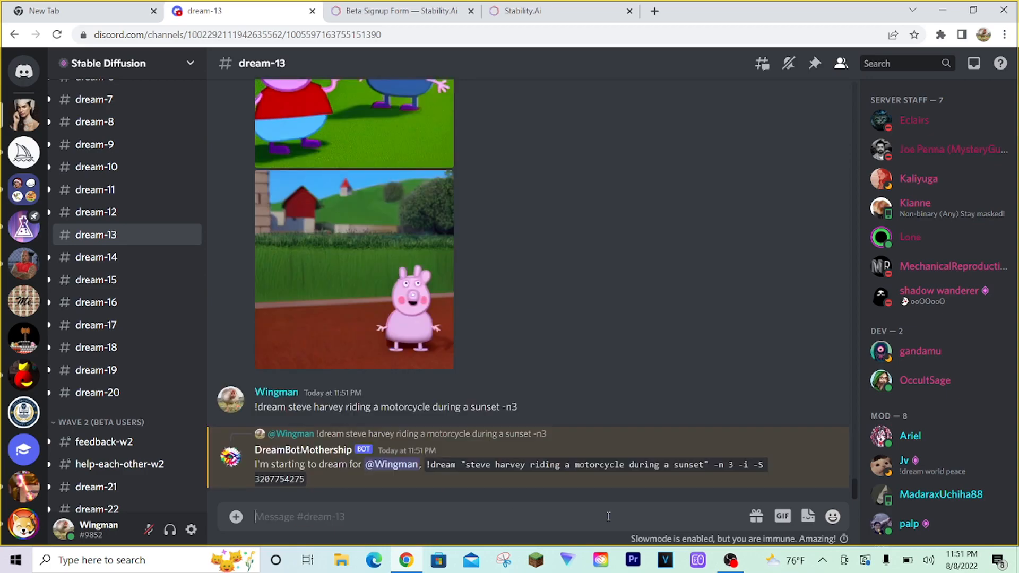
{"action": "mouse_move", "coordinate": [701, 327]}
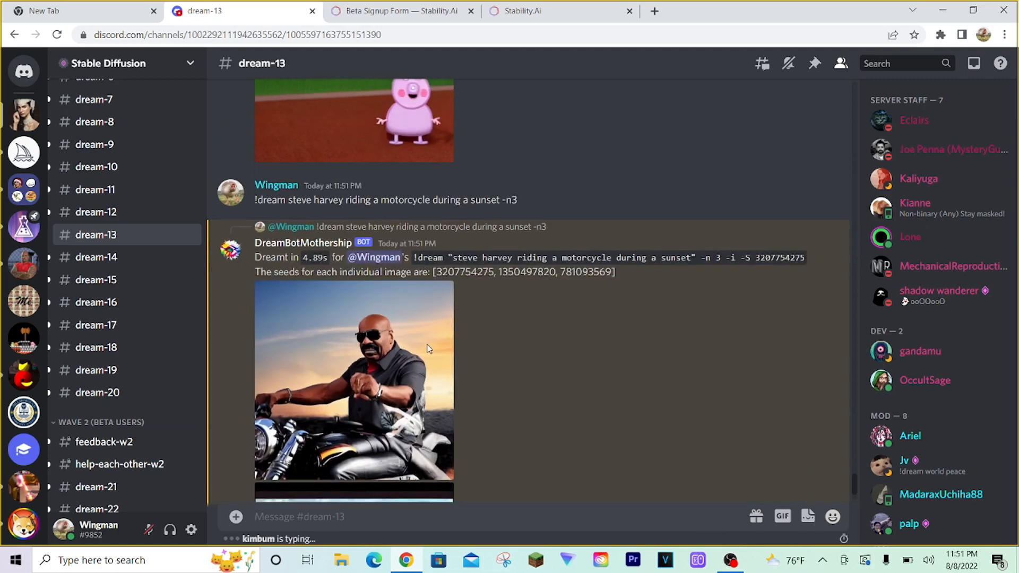
{"action": "scroll", "scroll_direction": "down", "scroll_amount": 3}
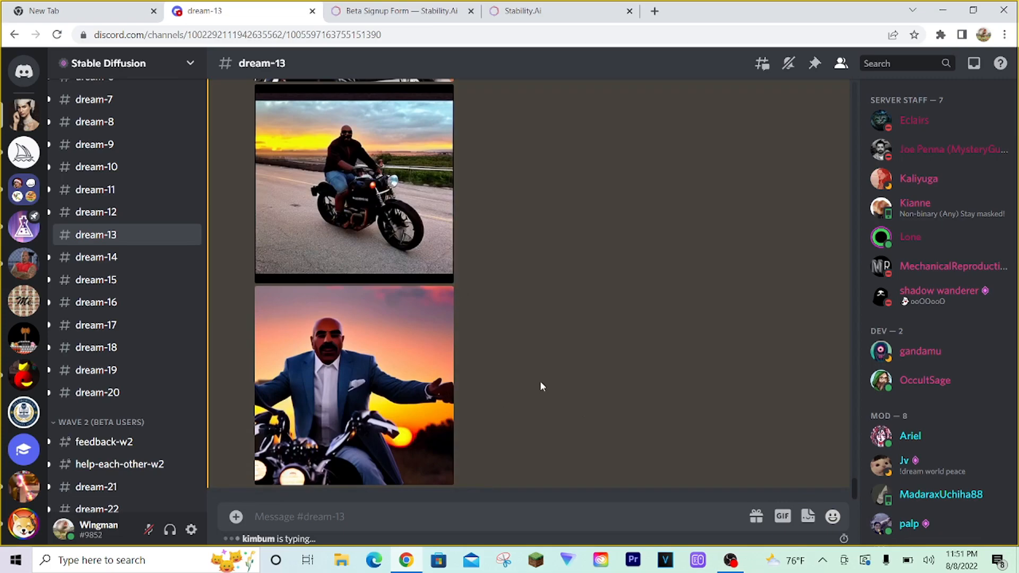
{"action": "left_click", "coordinate": [353, 184]}
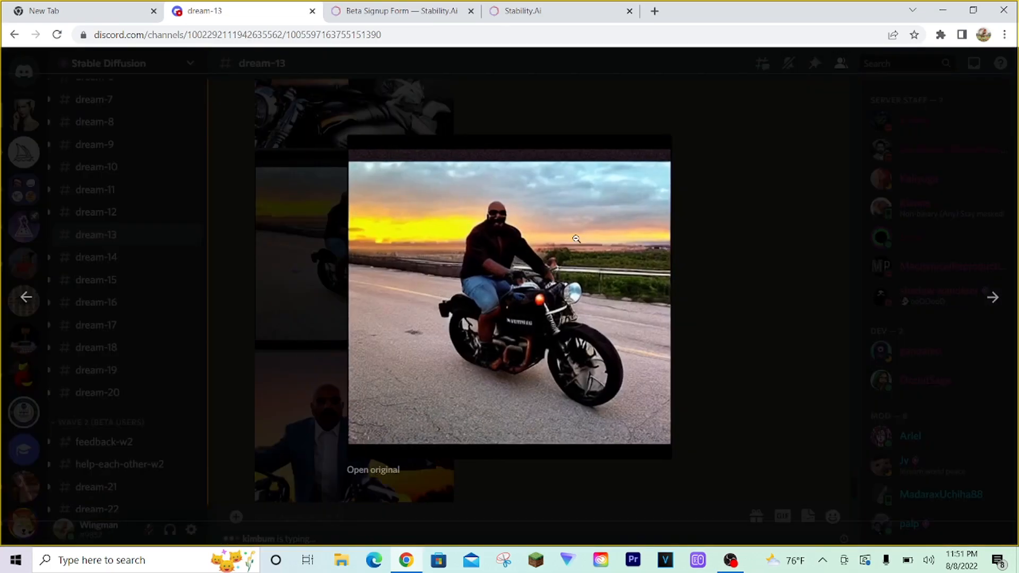
{"action": "left_click", "coordinate": [459, 157]}
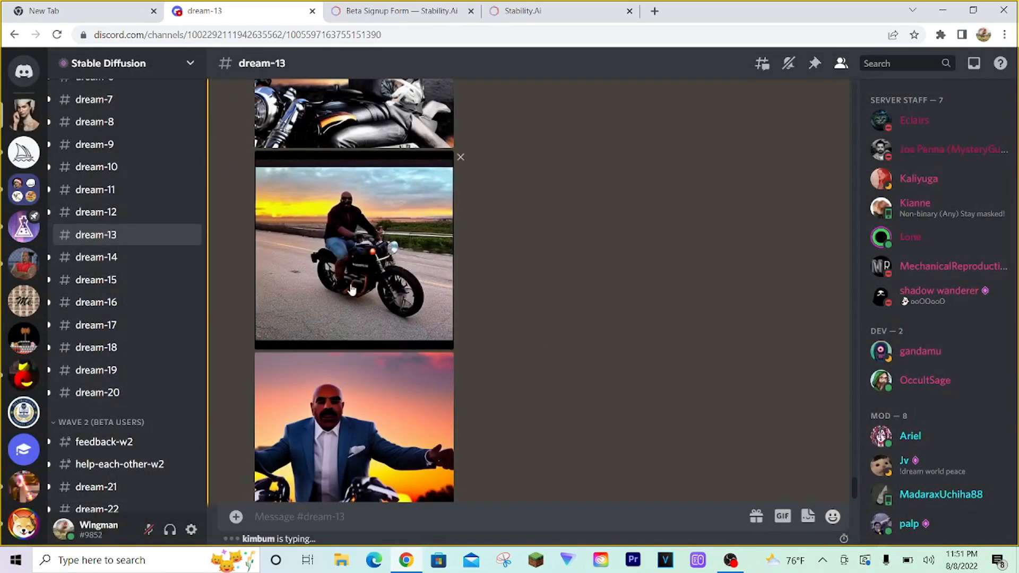
{"action": "scroll", "scroll_direction": "down", "scroll_amount": 3}
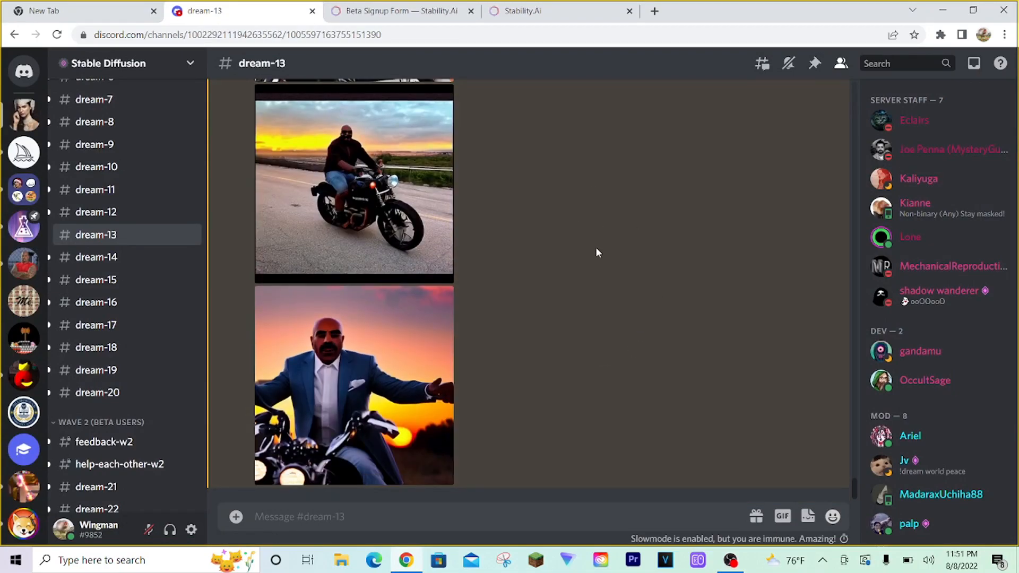
{"action": "mouse_move", "coordinate": [627, 289]}
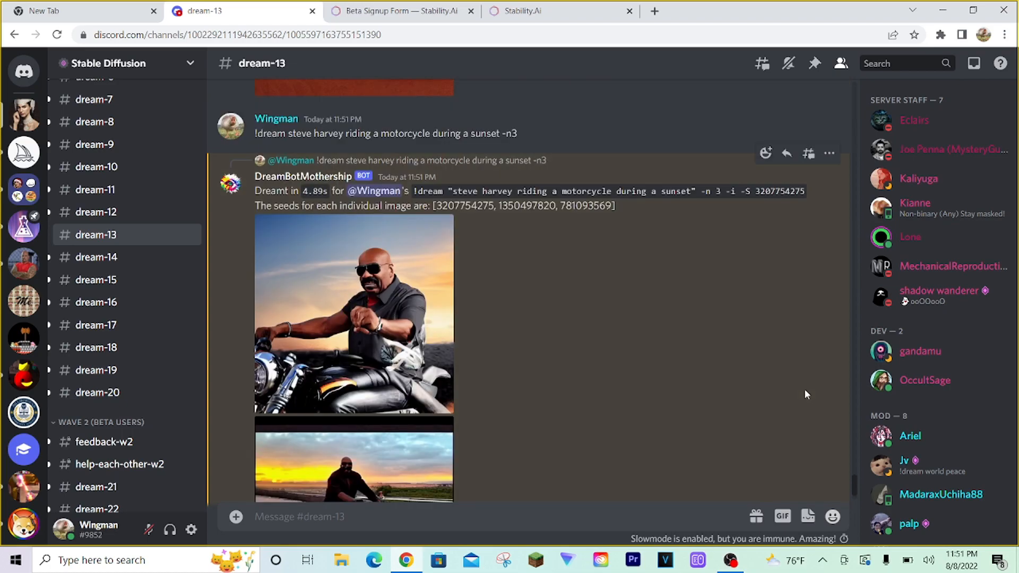
{"action": "left_click", "coordinate": [354, 311]}
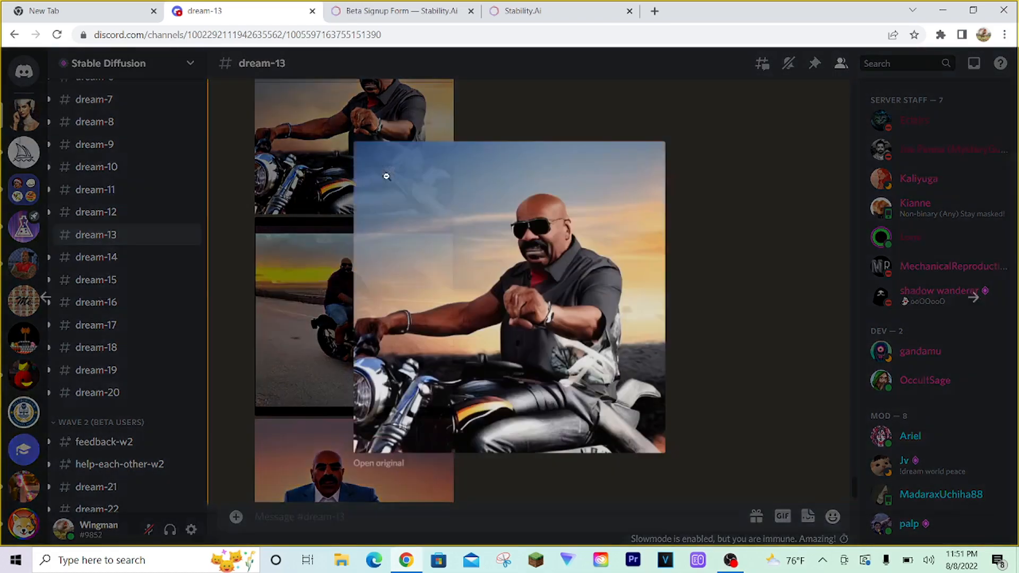
{"action": "right_click", "coordinate": [508, 295]}
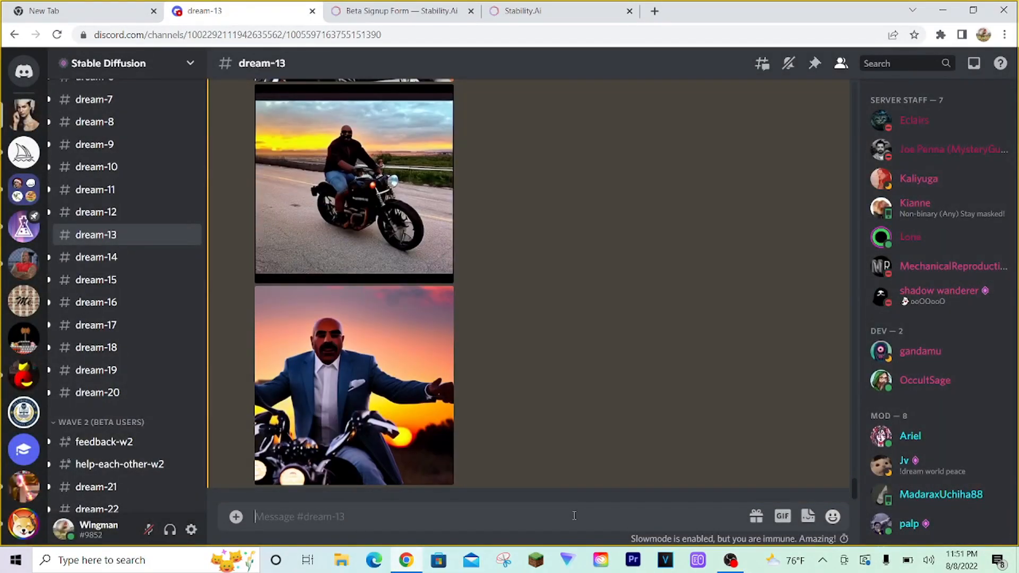
Compose '!dream blue bowling ball -n4 -g' to request a four-image grid.
{"action": "type", "text": "!dream"}
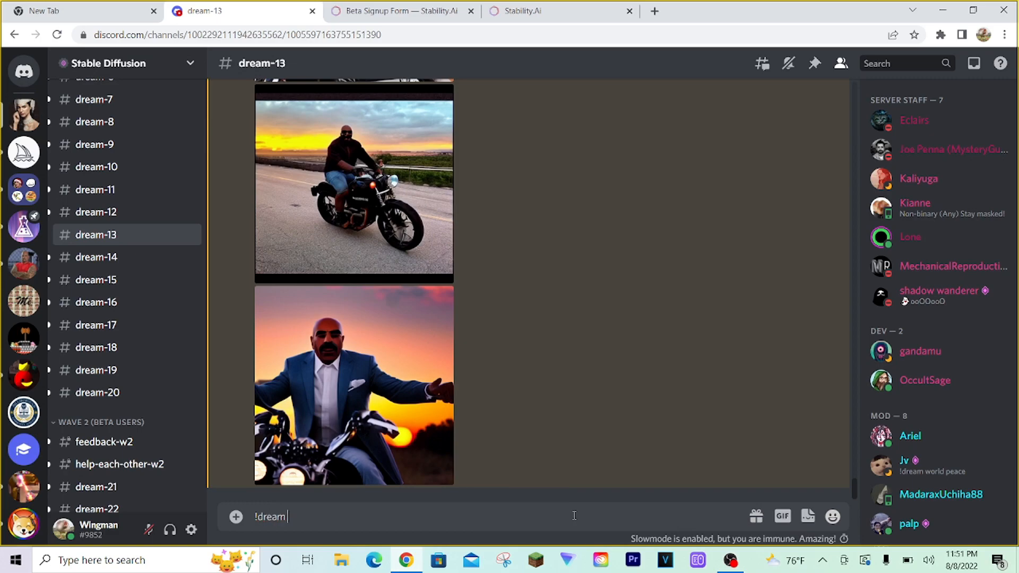
{"action": "key", "text": "Backspace"}
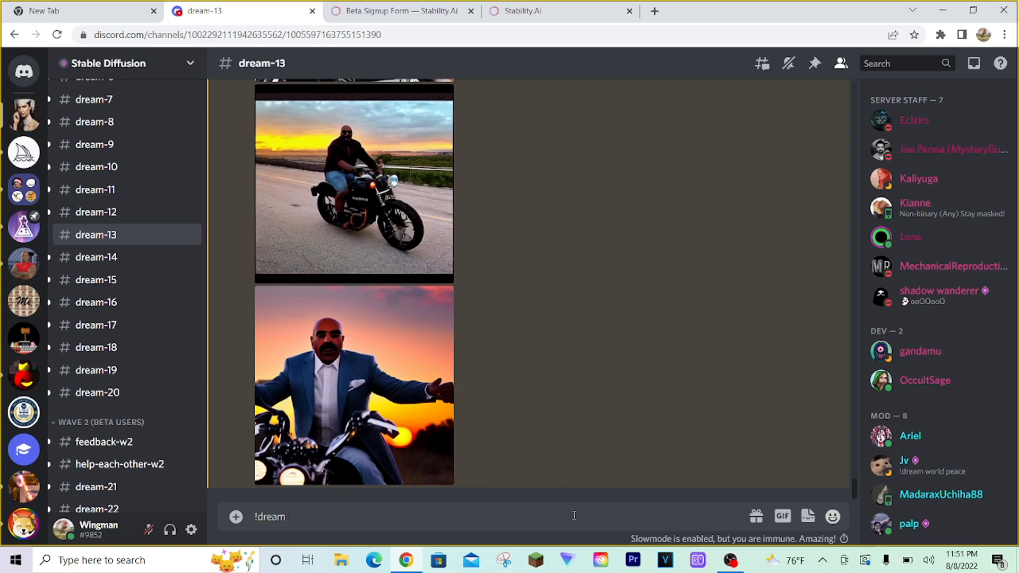
{"action": "type", "text": "blue b"}
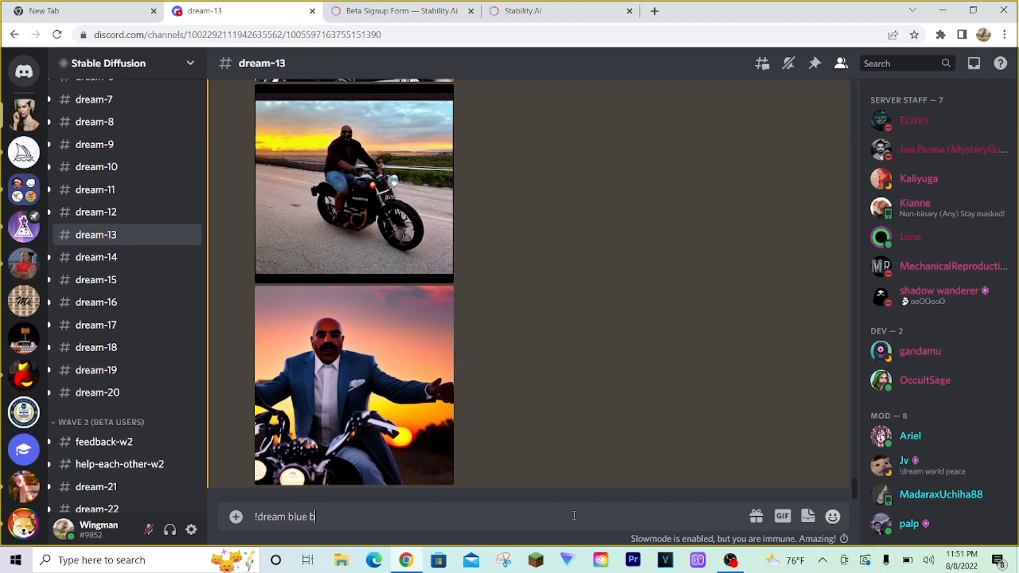
{"action": "type", "text": "owling ball"}
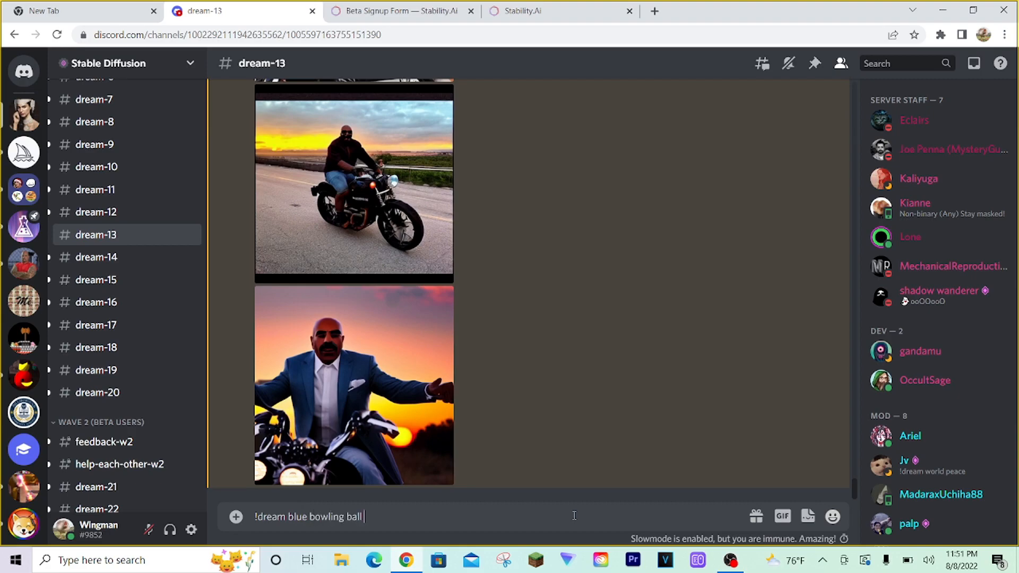
{"action": "type", "text": "-n"}
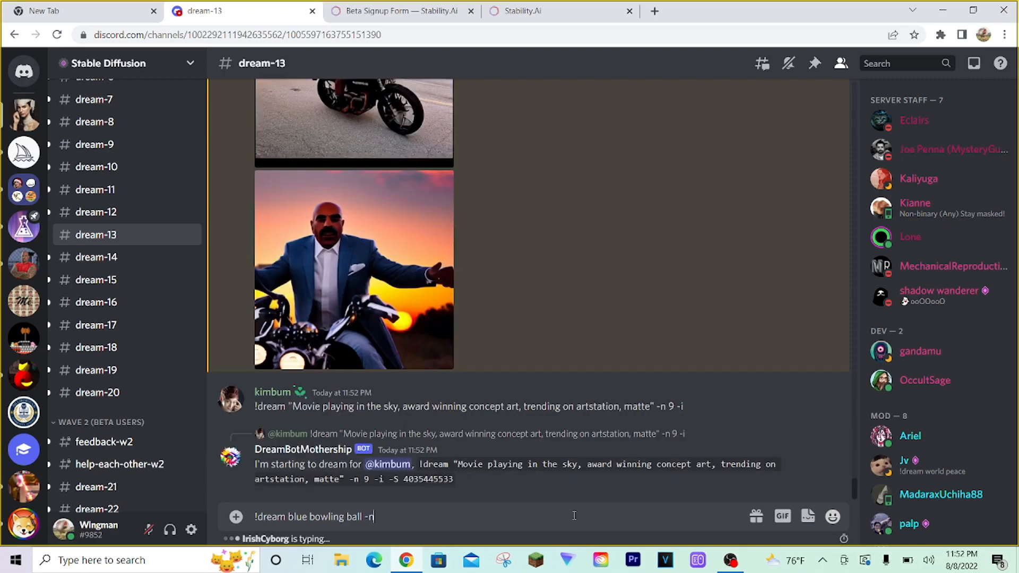
{"action": "type", "text": "4"}
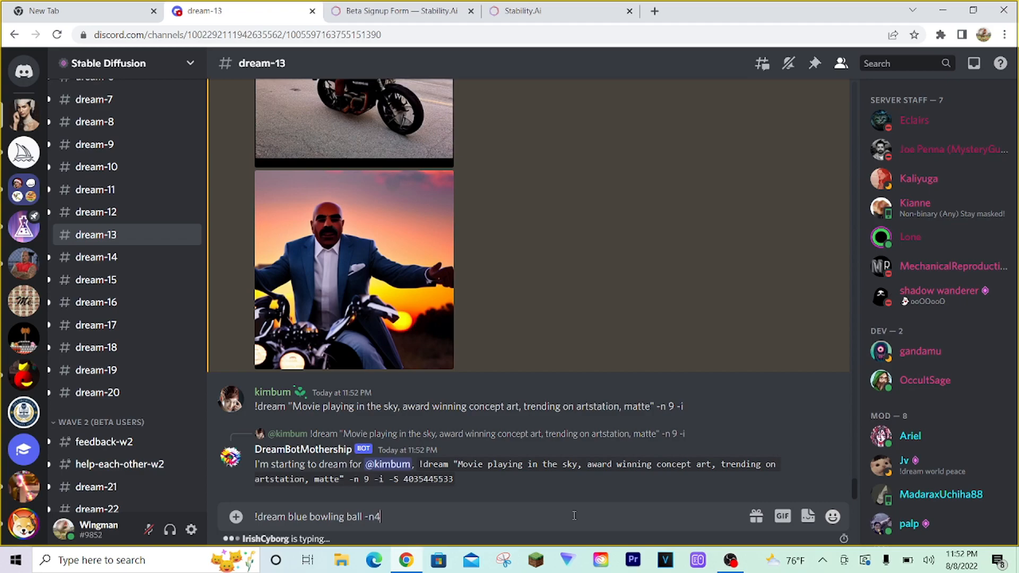
{"action": "type", "text": "\" \""}
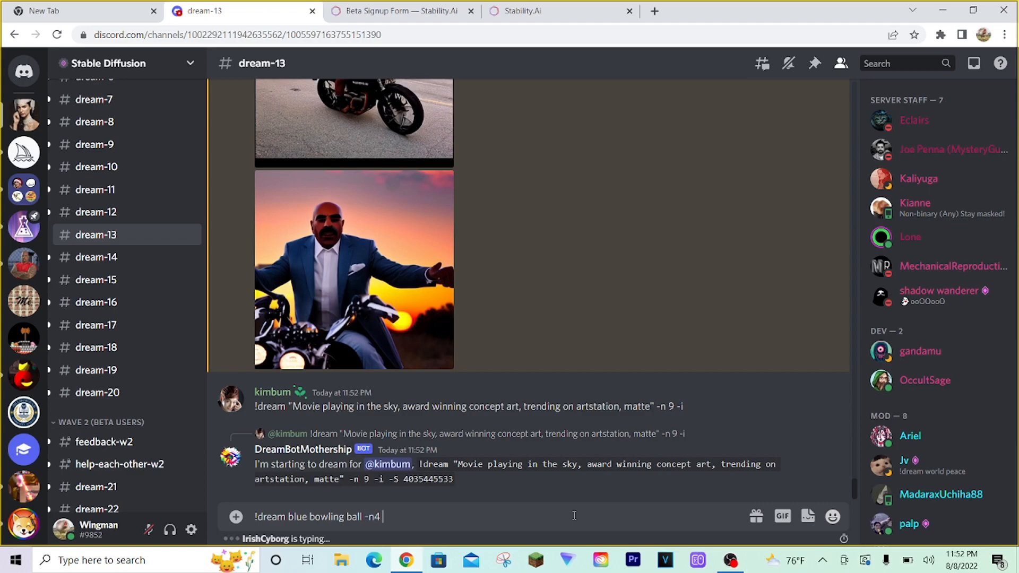
{"action": "type", "text": "-g"}
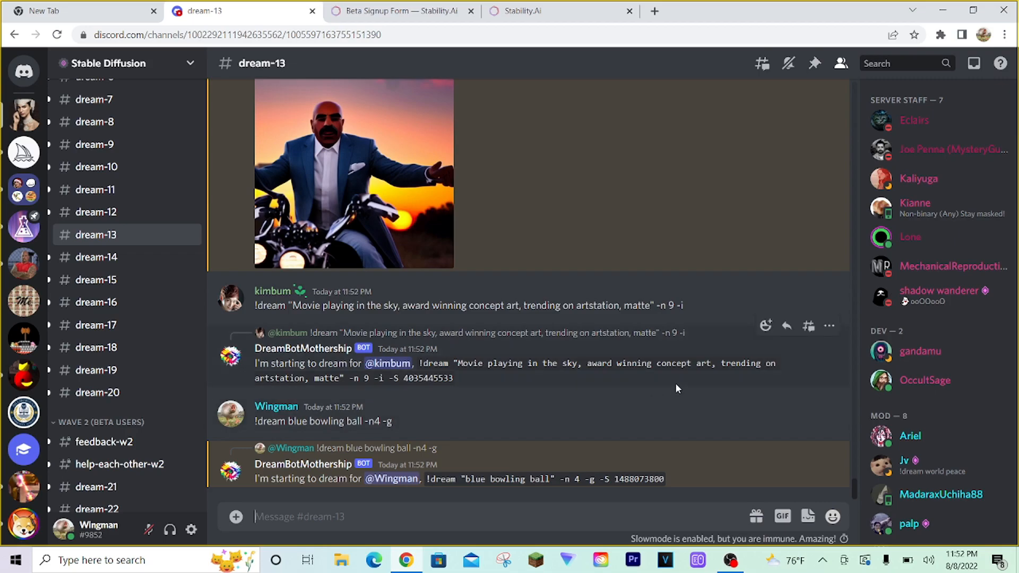
{"action": "mouse_move", "coordinate": [653, 426]}
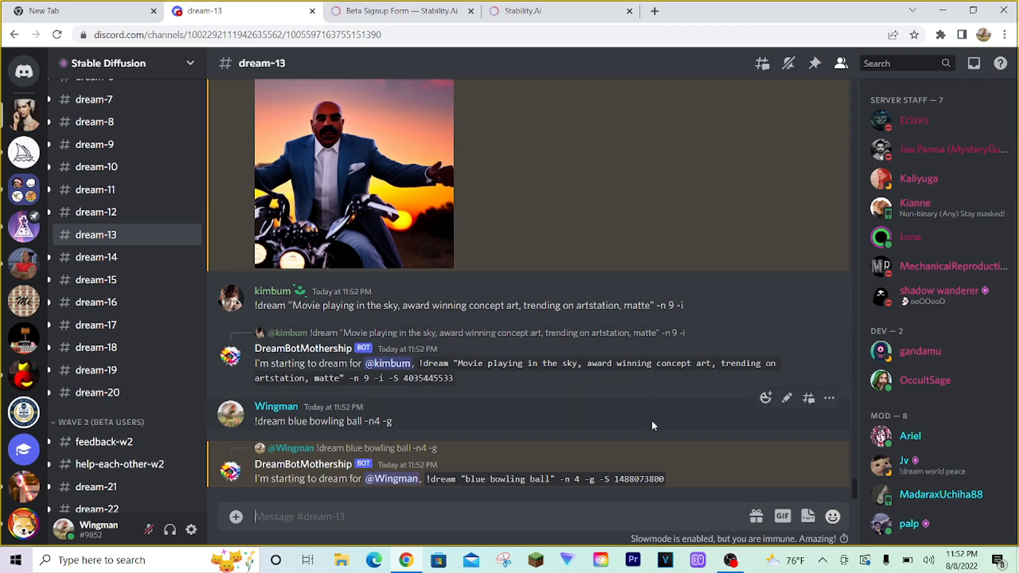
{"action": "mouse_move", "coordinate": [616, 241]}
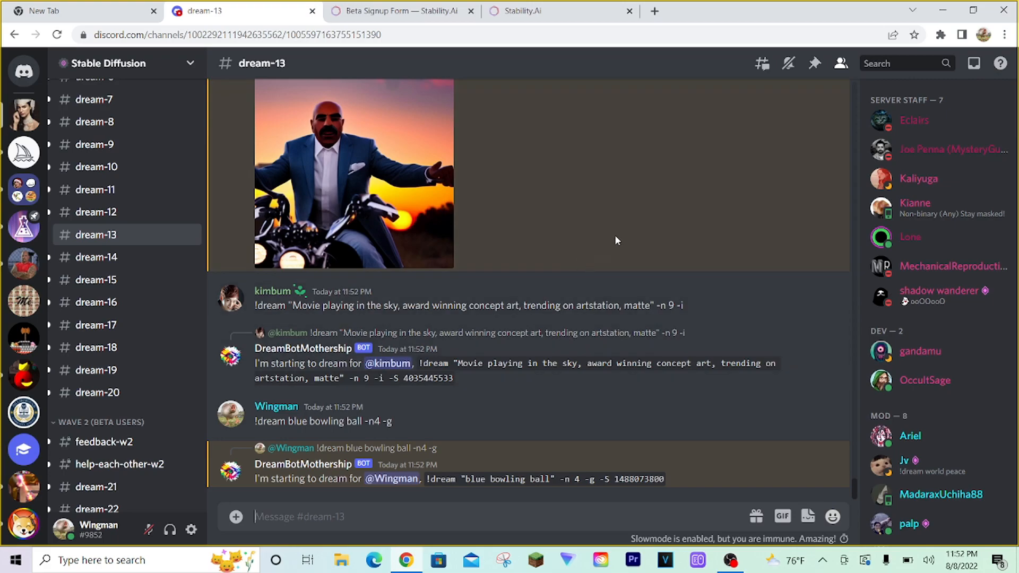
{"action": "mouse_move", "coordinate": [628, 281]}
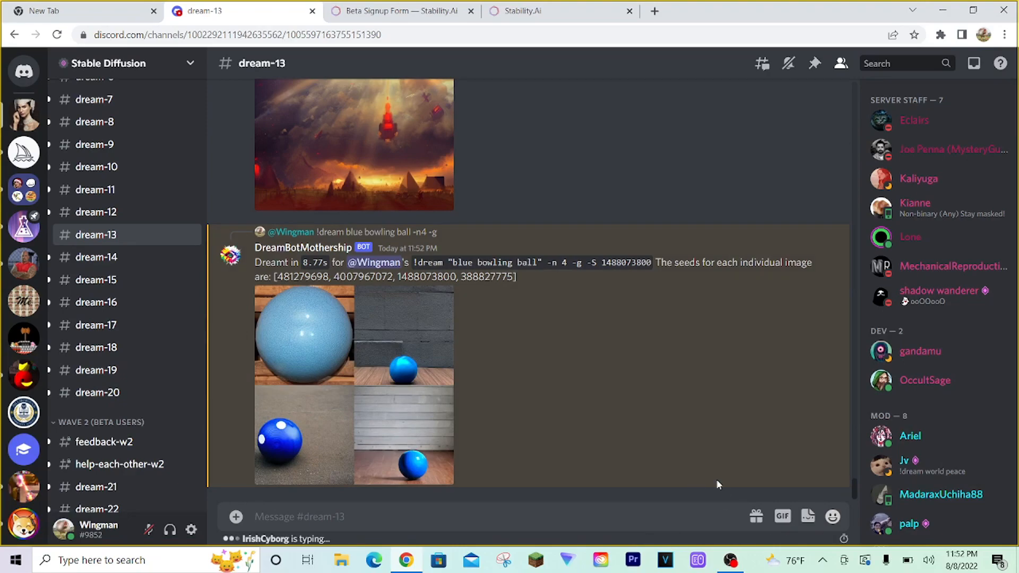
{"action": "mouse_move", "coordinate": [280, 270]}
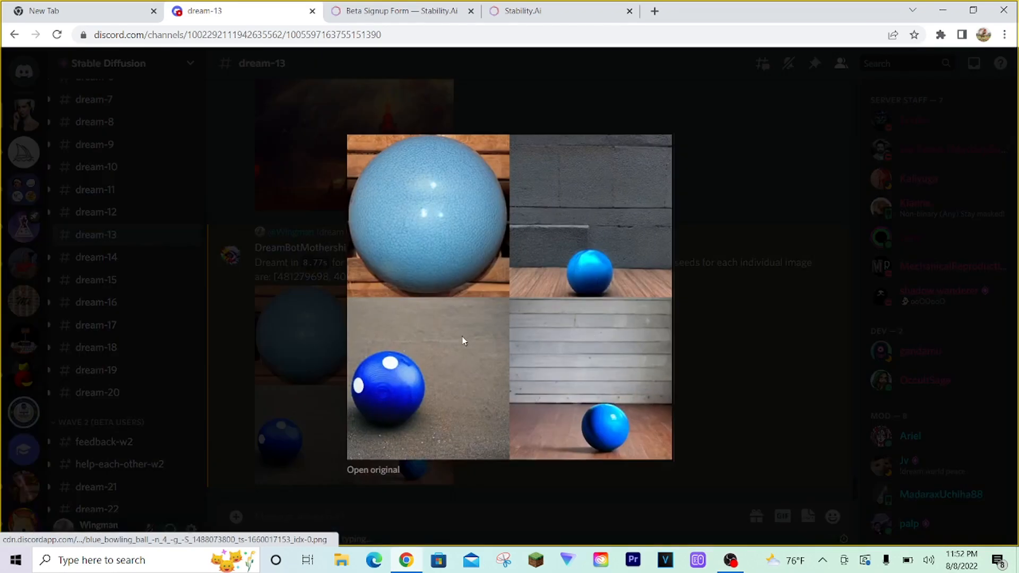
{"action": "mouse_move", "coordinate": [786, 288]}
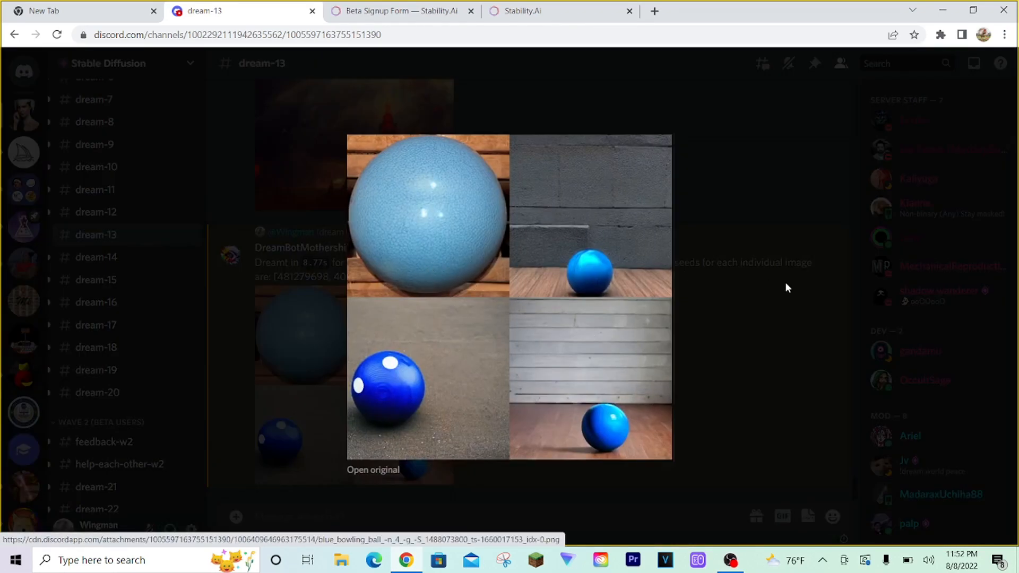
{"action": "mouse_move", "coordinate": [732, 452]}
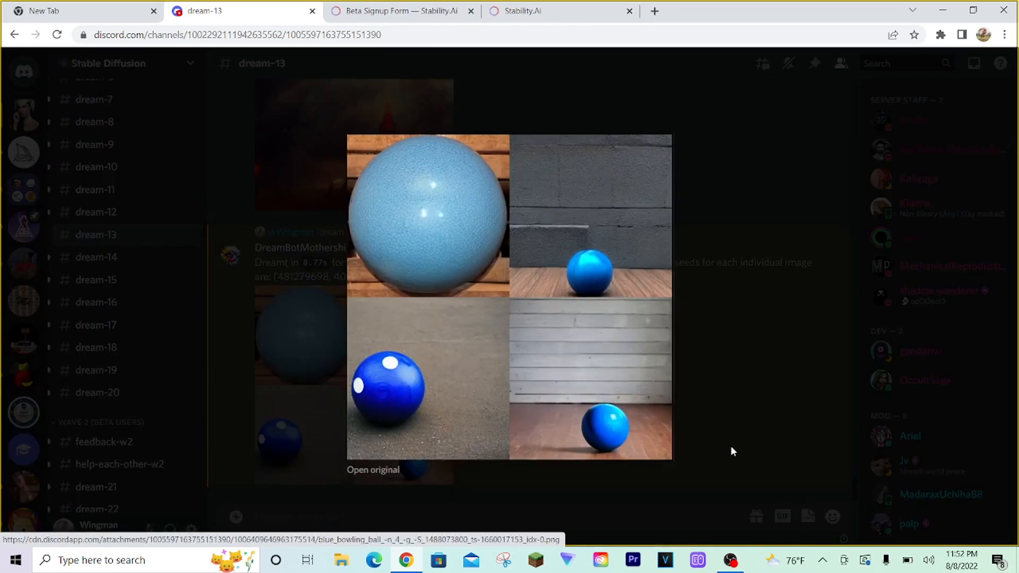
{"action": "mouse_move", "coordinate": [764, 307]}
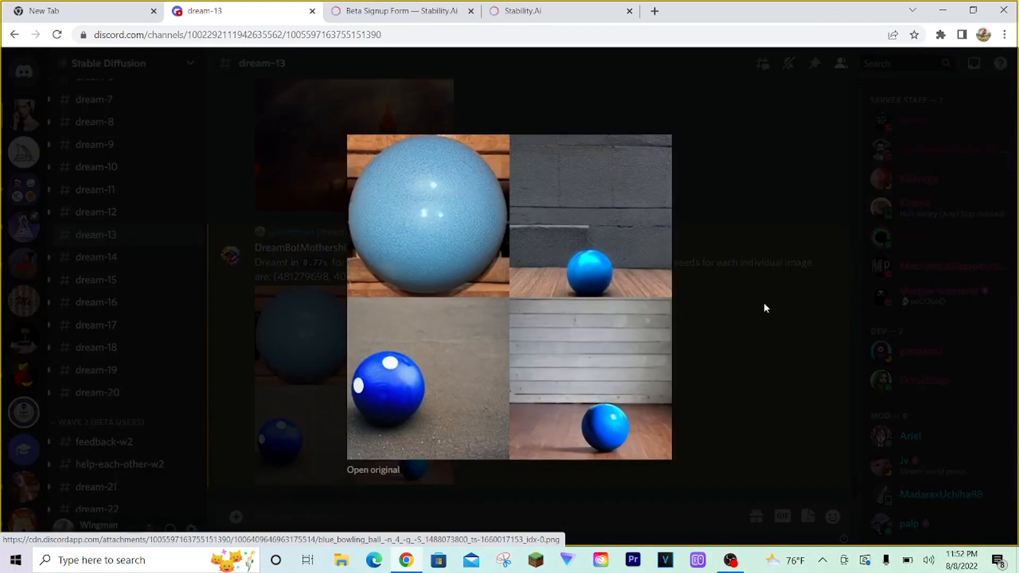
{"action": "left_click", "coordinate": [766, 308]}
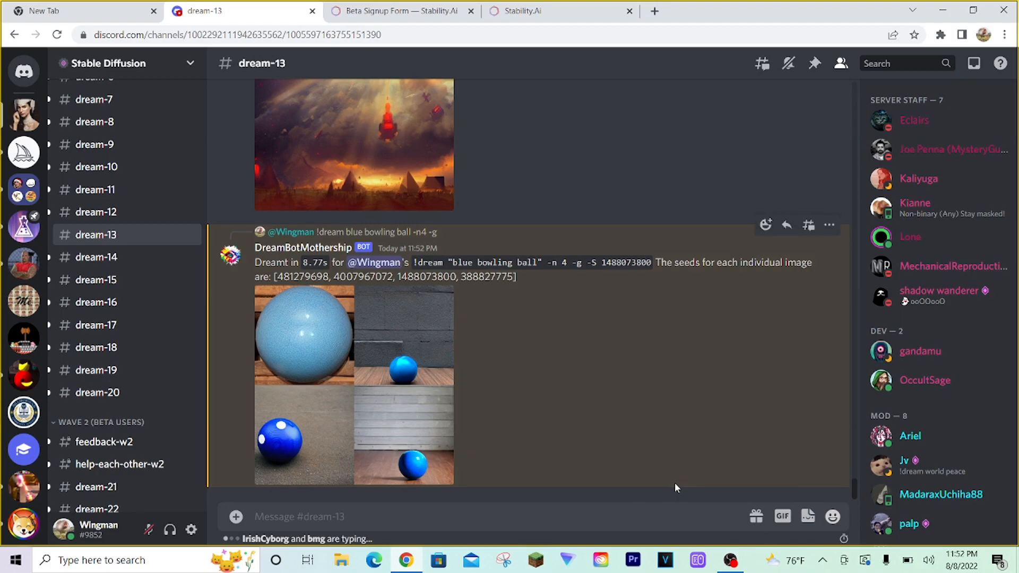
Write '!dream blue bowling ball -n9' in the dream-13 message box.
{"action": "left_click", "coordinate": [298, 517]}
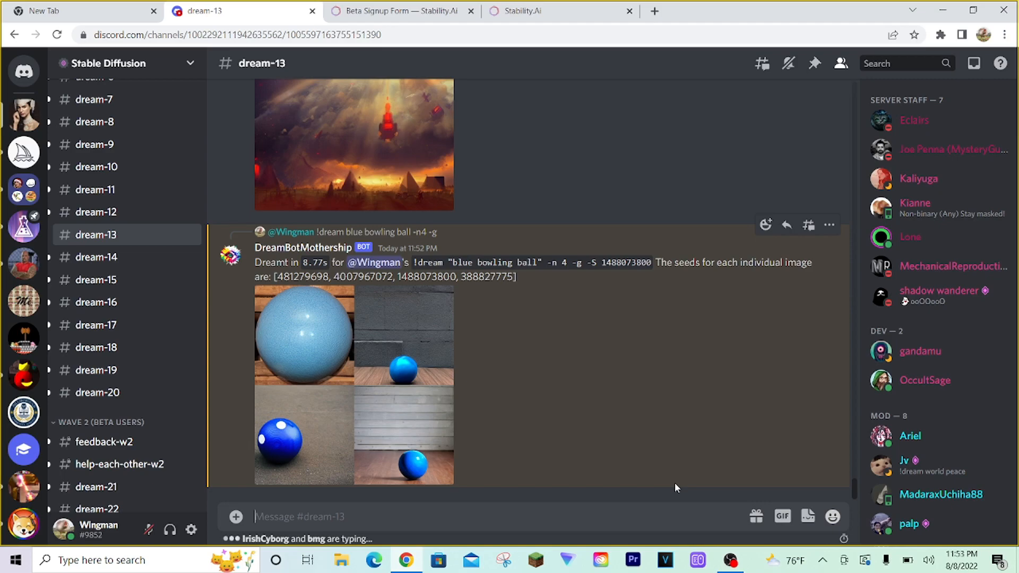
{"action": "type", "text": "!dream"}
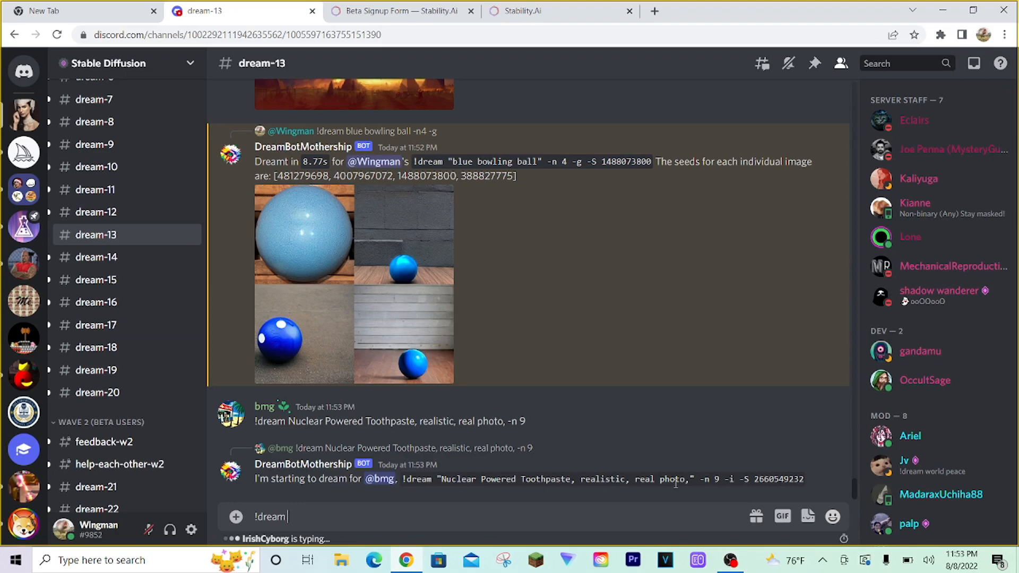
{"action": "type", "text": "bl"}
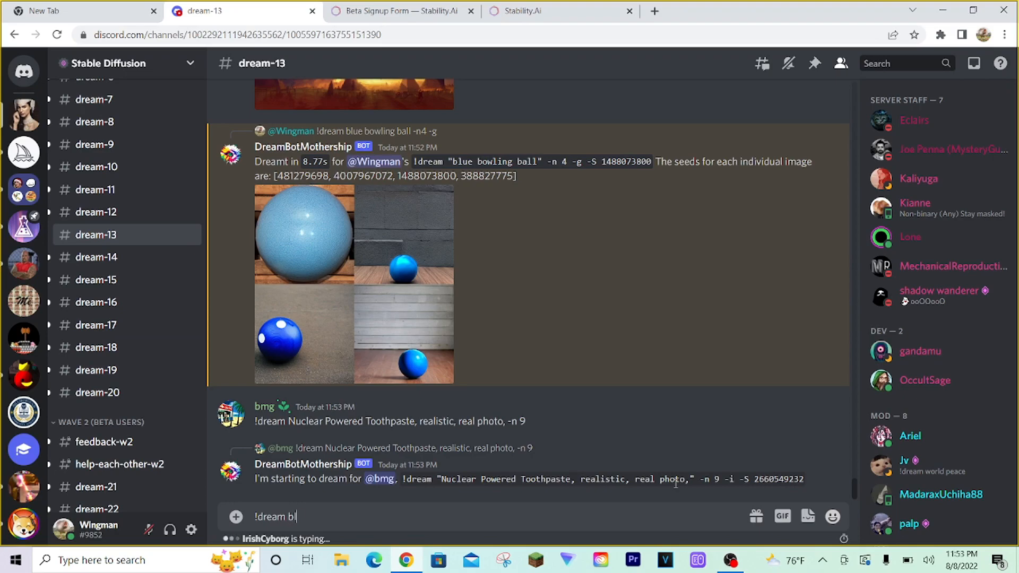
{"action": "type", "text": "ue bowling ball"}
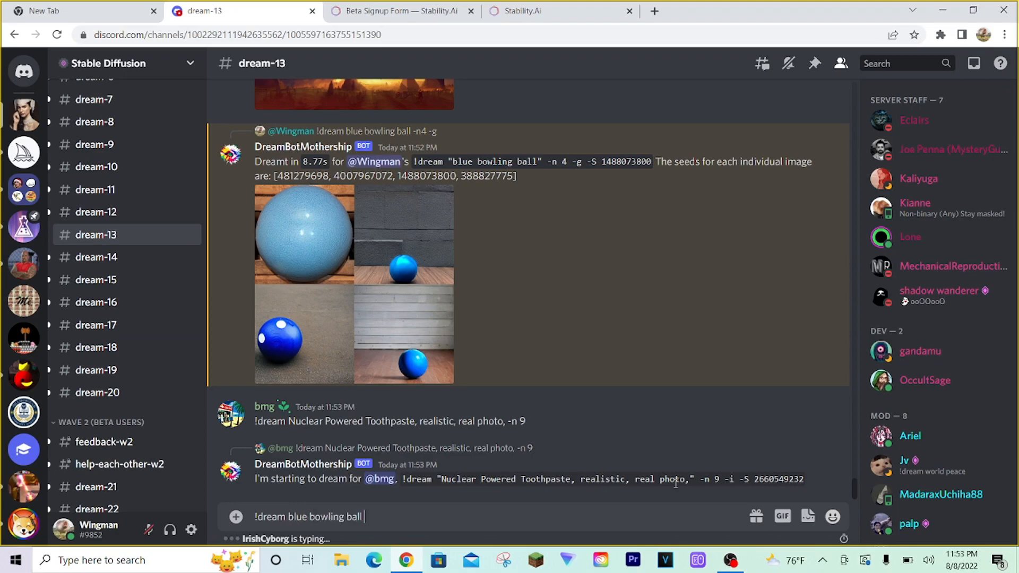
{"action": "type", "text": "-"}
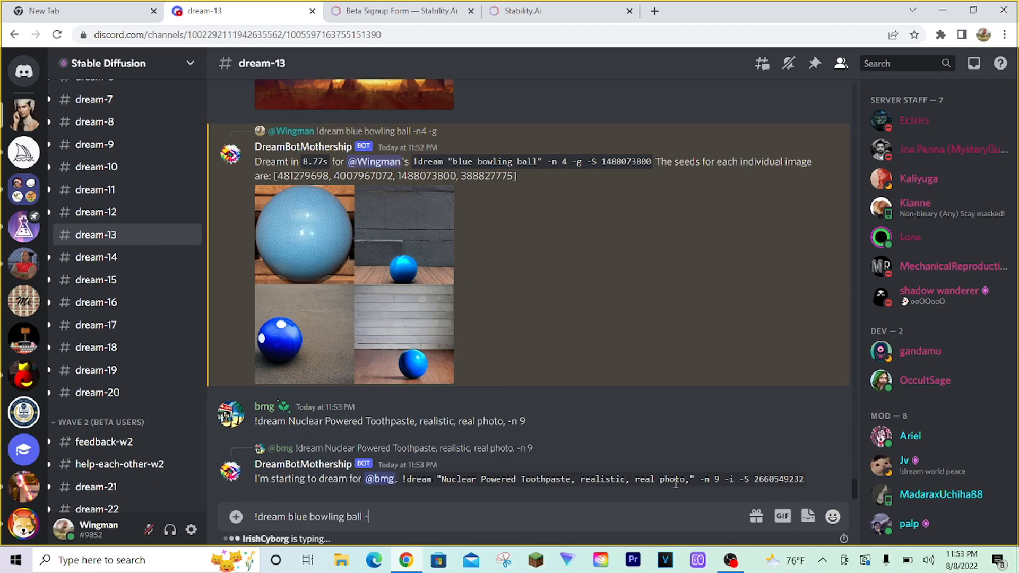
{"action": "type", "text": "n9"}
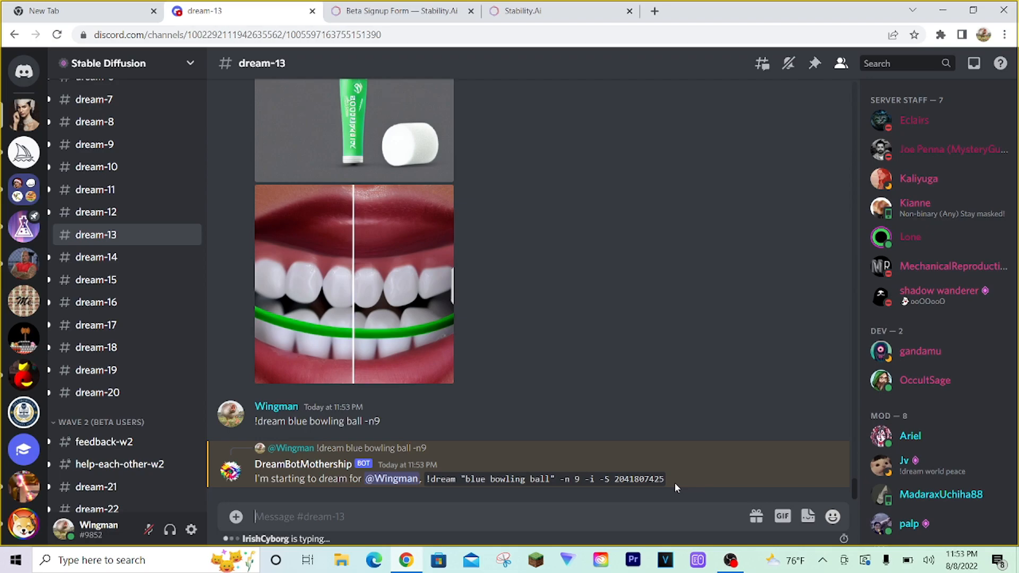
Scroll through DreamBot's nine blue bowling ball images and their seeds.
{"action": "left_click", "coordinate": [354, 284]}
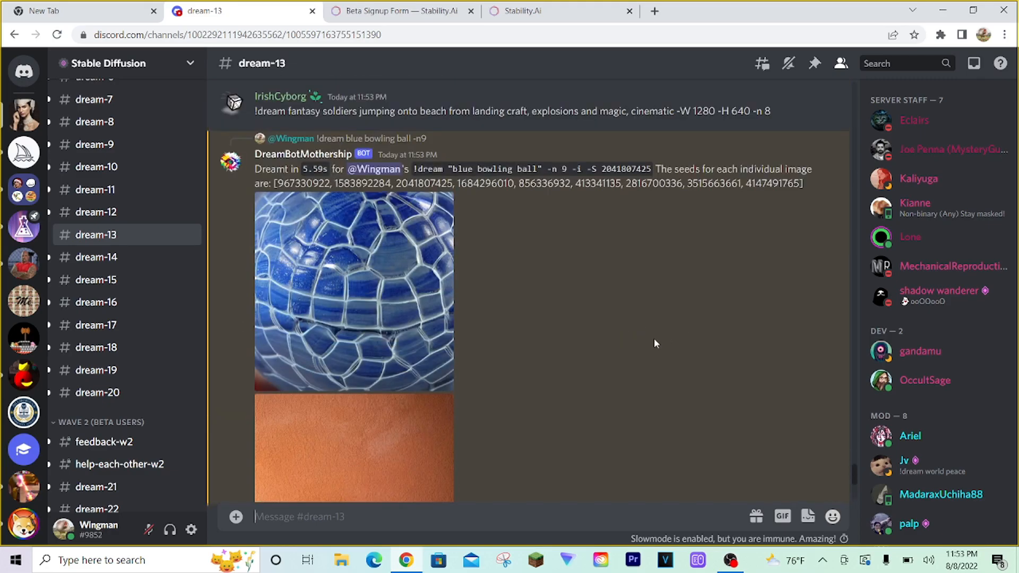
{"action": "scroll", "scroll_direction": "down", "scroll_amount": 3}
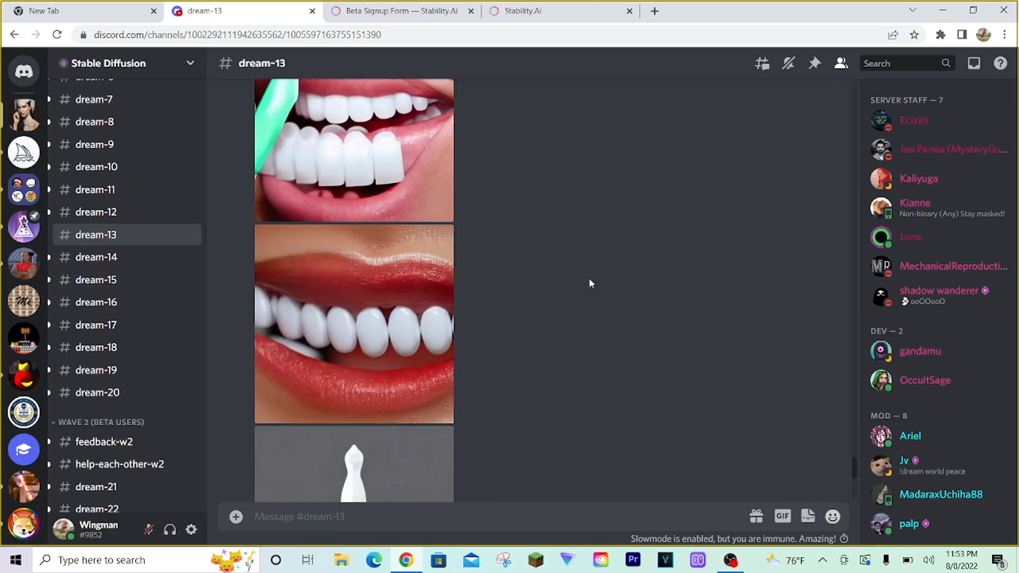
{"action": "scroll", "scroll_direction": "down", "scroll_amount": 3}
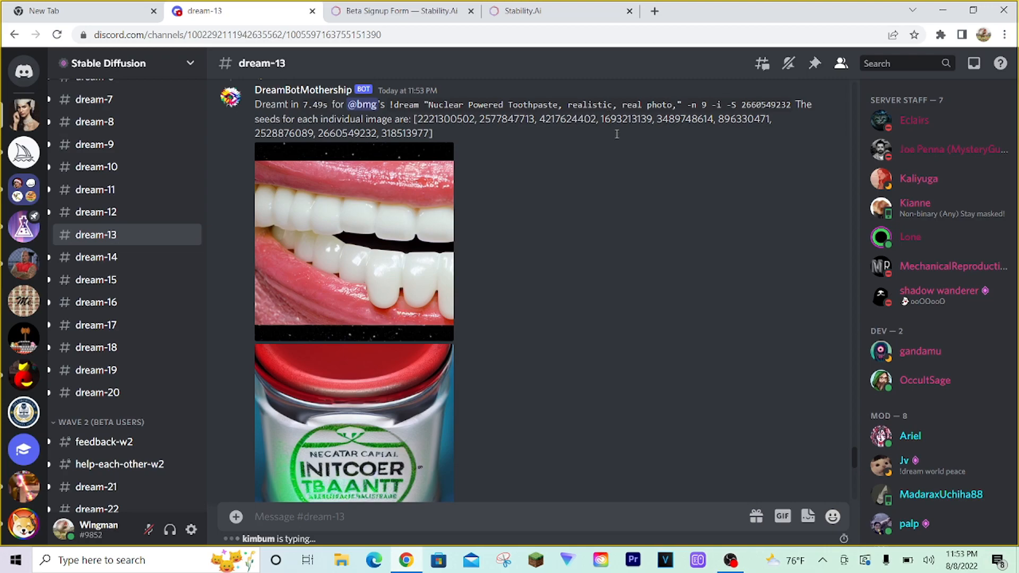
{"action": "scroll", "scroll_direction": "down", "scroll_amount": 3}
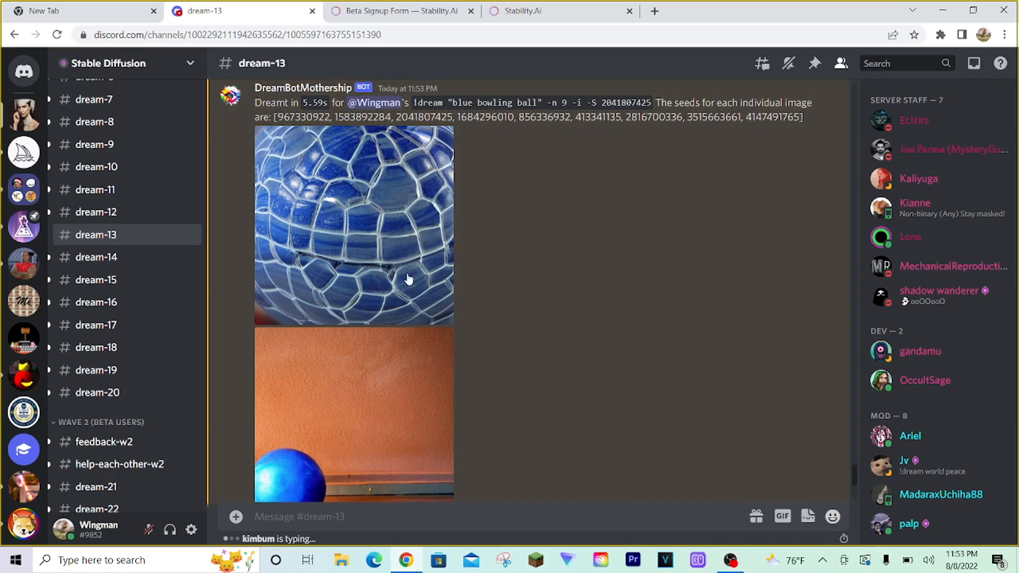
{"action": "mouse_move", "coordinate": [508, 262]}
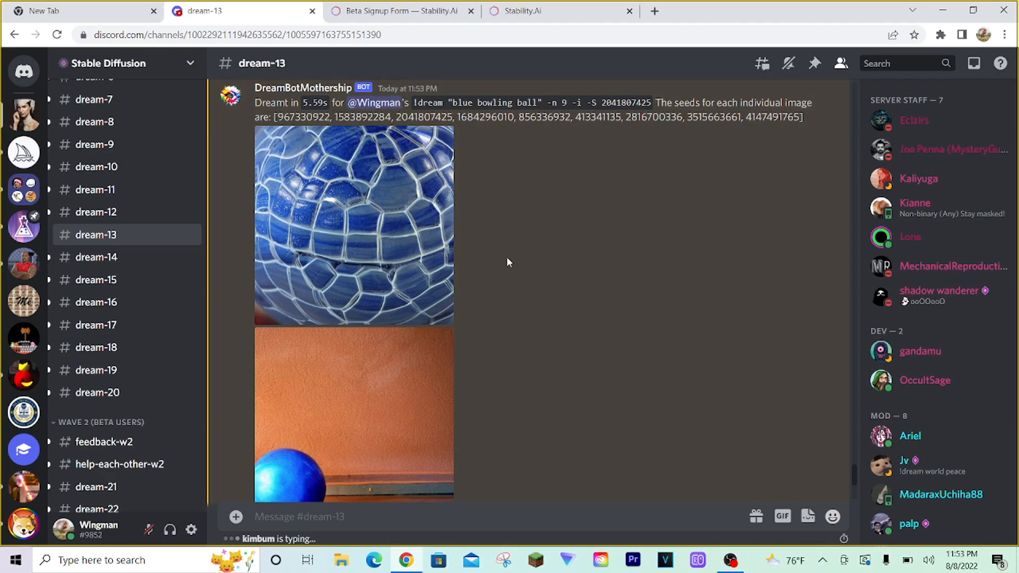
{"action": "scroll", "scroll_direction": "down", "scroll_amount": 3}
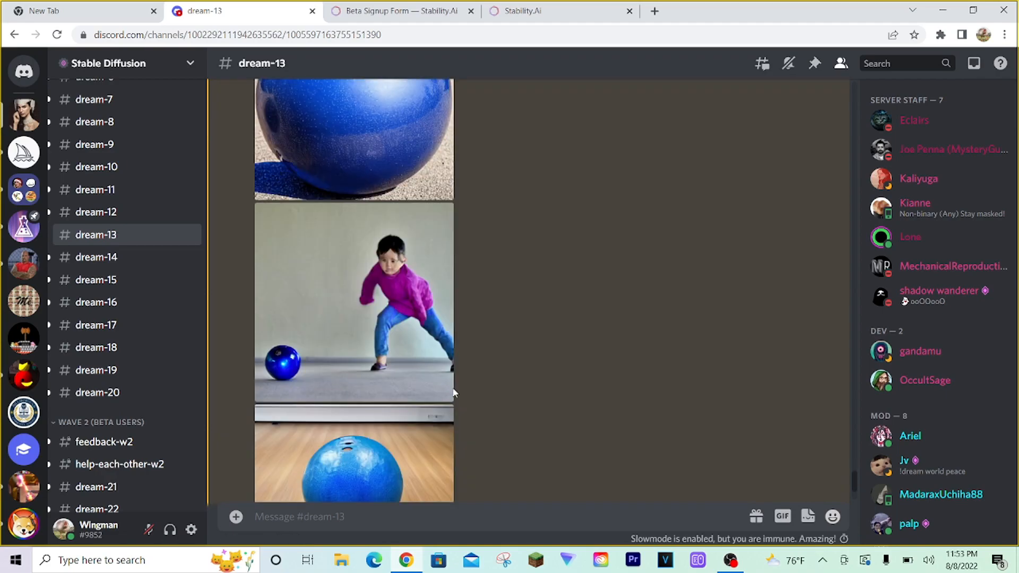
{"action": "left_click", "coordinate": [353, 302]}
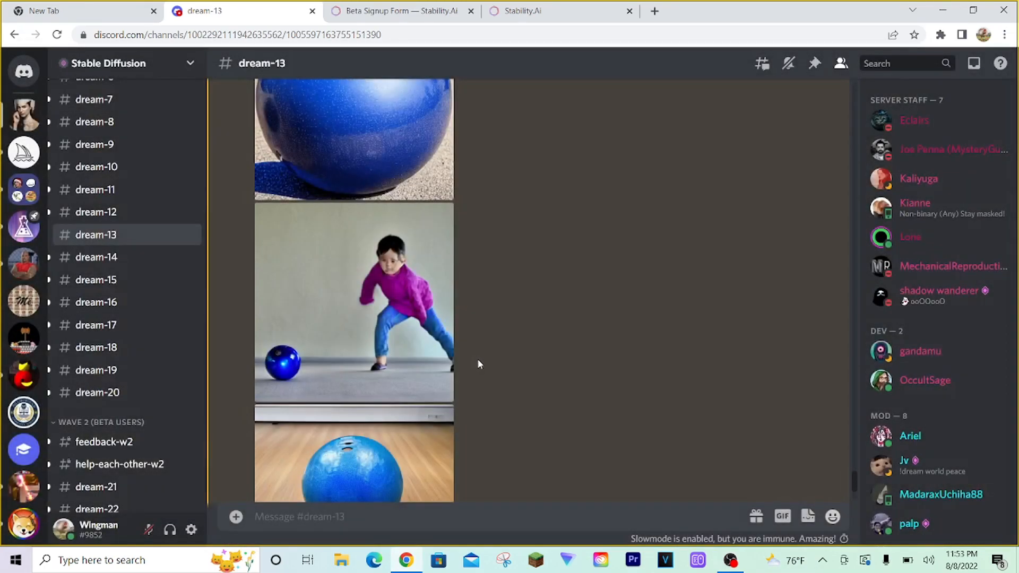
{"action": "scroll", "scroll_direction": "down", "scroll_amount": 3}
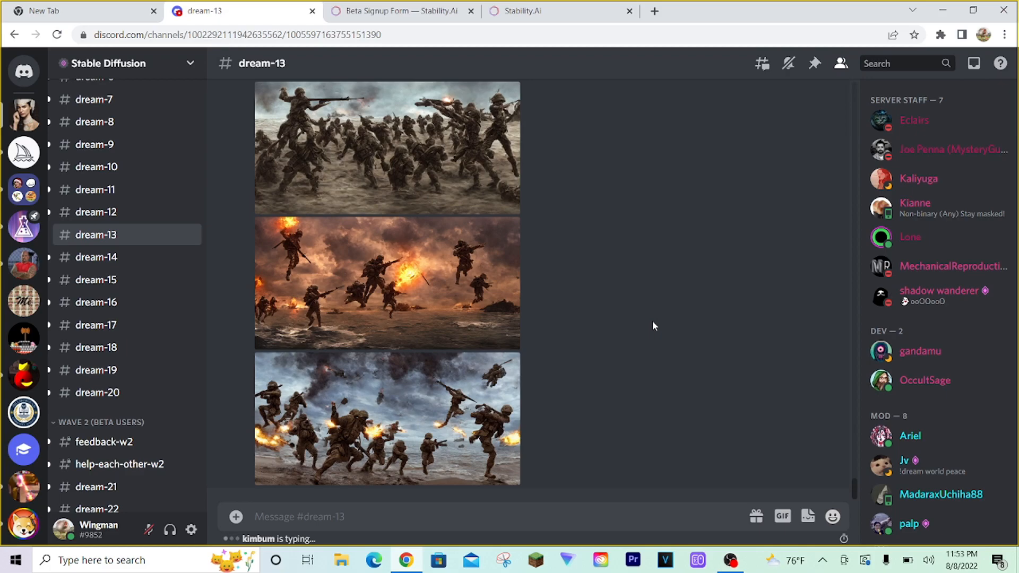
{"action": "mouse_move", "coordinate": [573, 410]}
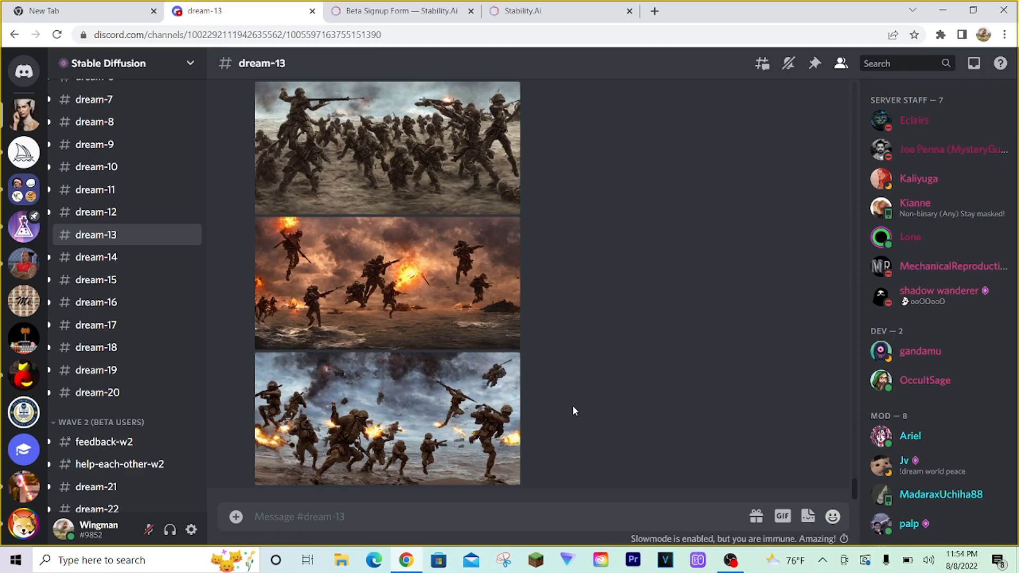
{"action": "mouse_move", "coordinate": [526, 381]}
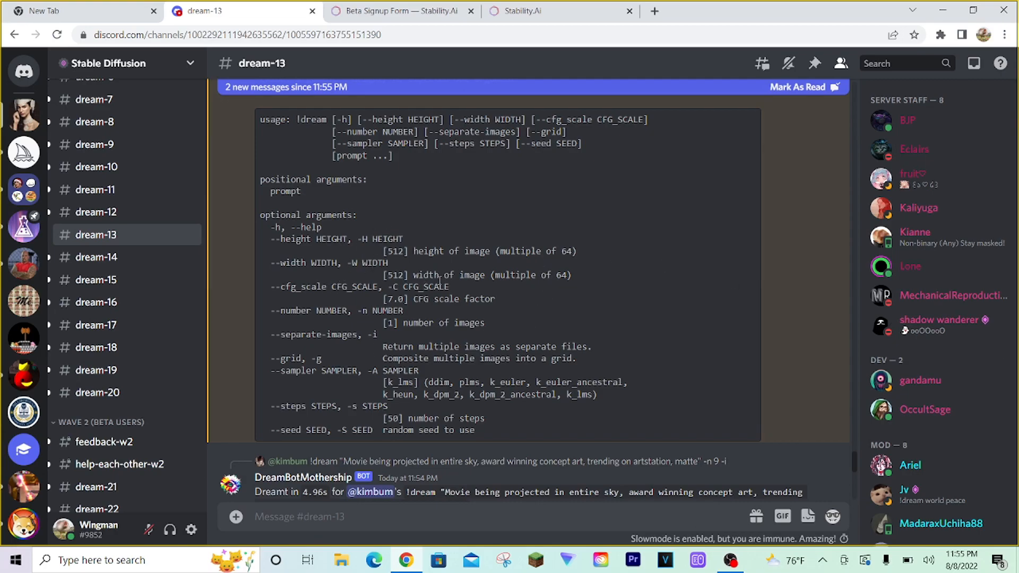
{"action": "double_click", "coordinate": [354, 262]}
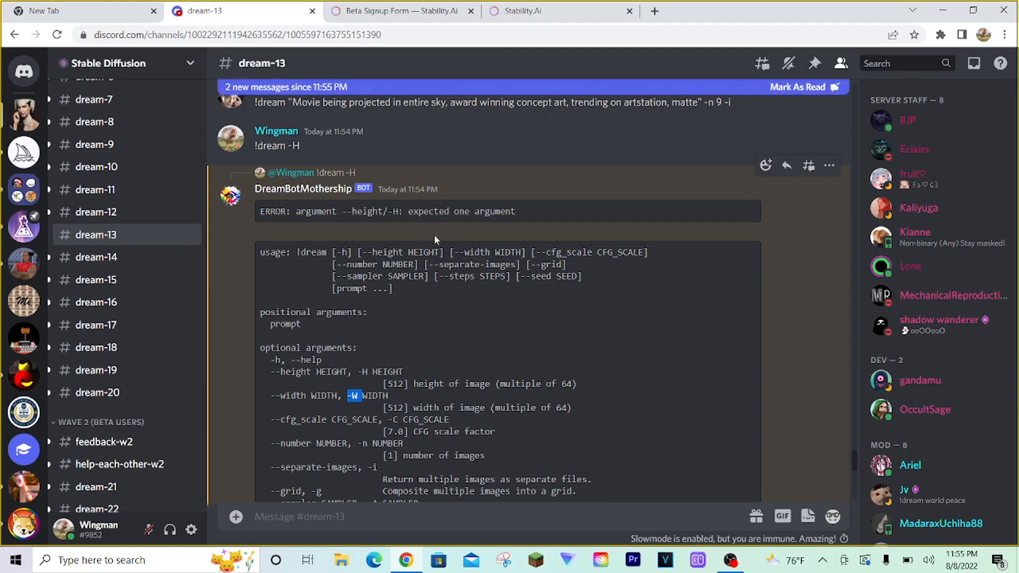
{"action": "scroll", "scroll_direction": "down", "scroll_amount": 3}
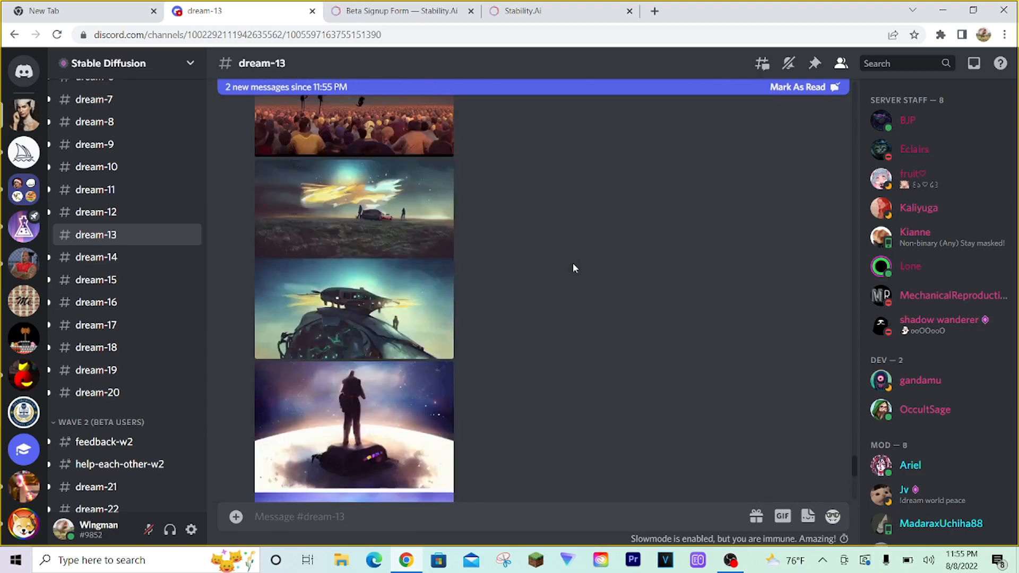
{"action": "scroll", "scroll_direction": "down", "scroll_amount": 3}
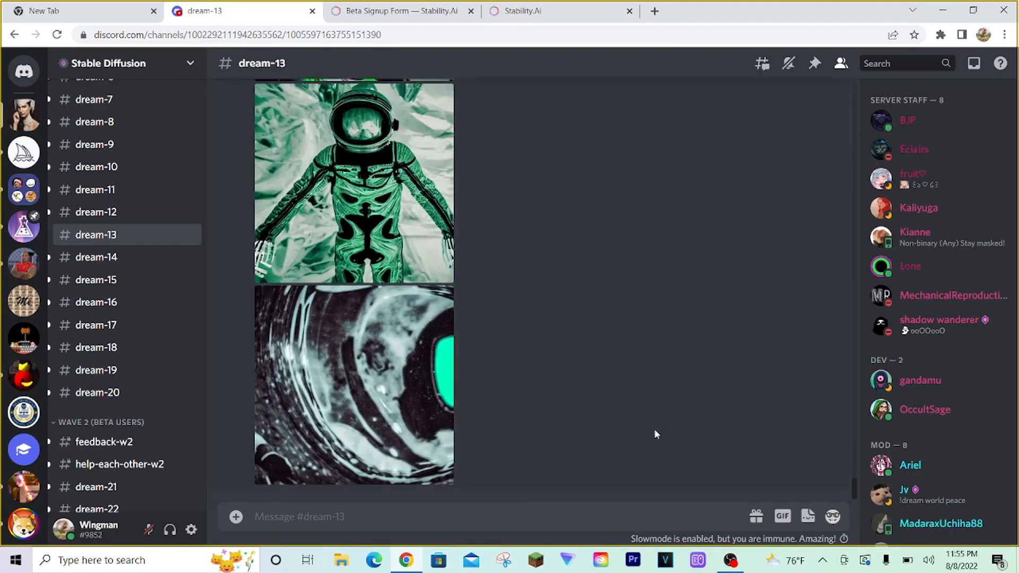
Compose '!dream thunderstorm over a desert -W 768' for a 768-wide image.
{"action": "type", "text": "!dr"}
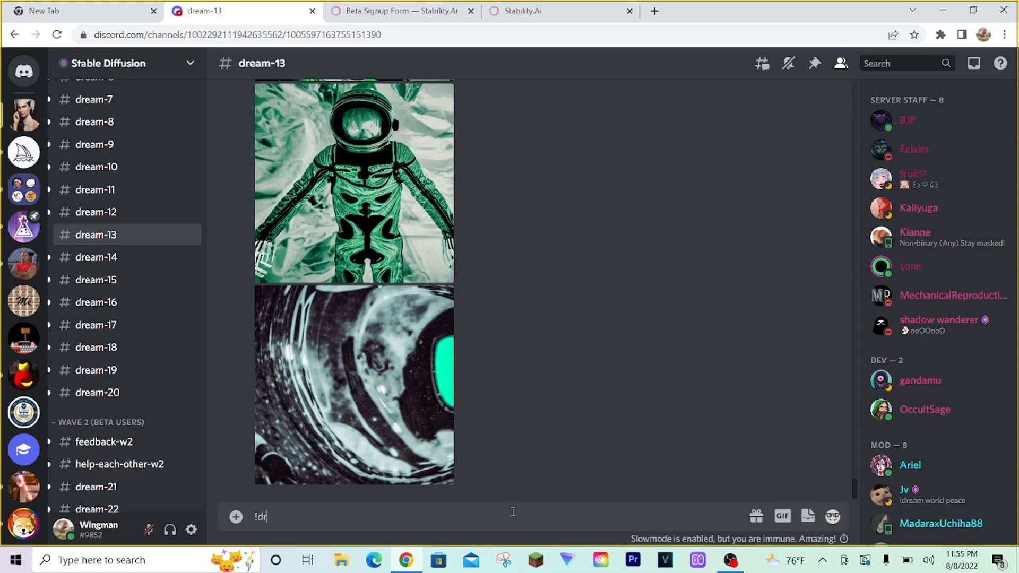
{"action": "type", "text": "eam"}
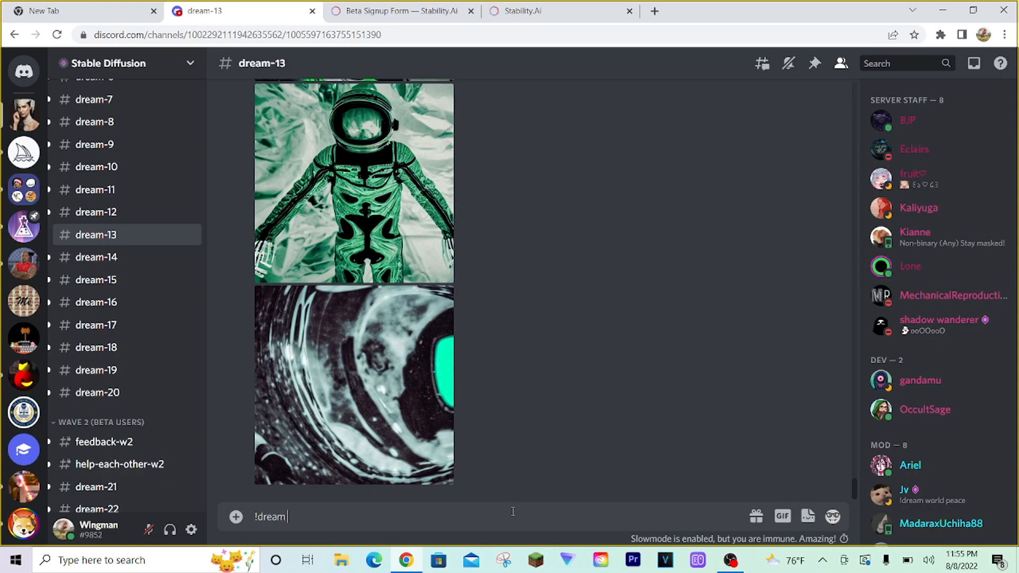
{"action": "type", "text": "thunderstorm o"}
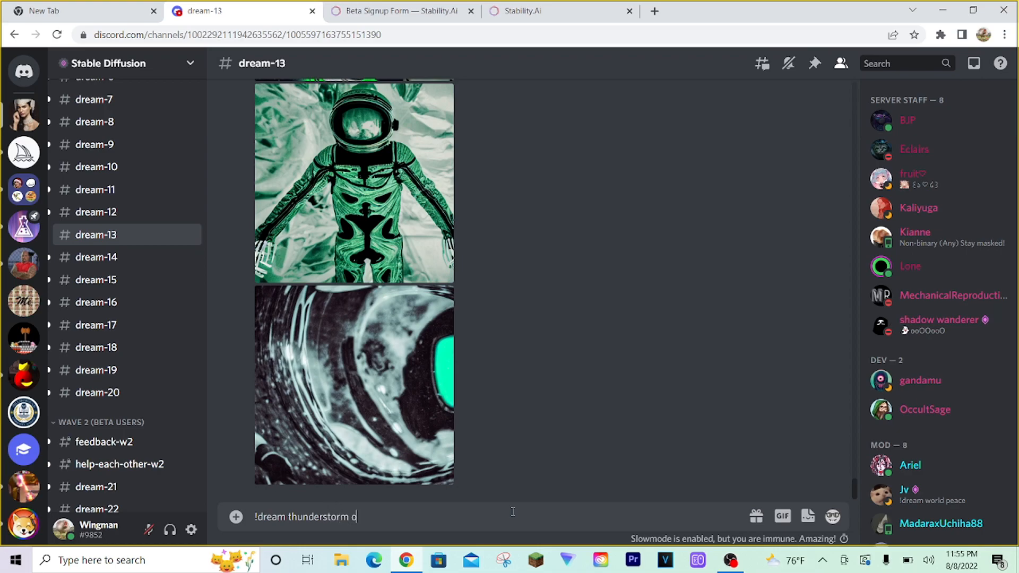
{"action": "type", "text": "ver a desert"}
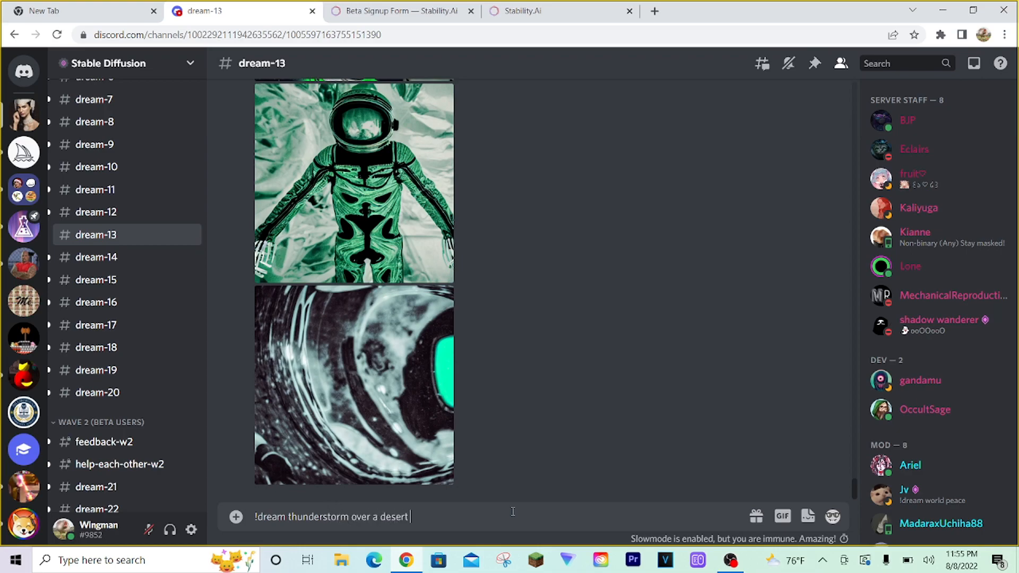
{"action": "type", "text": "-"}
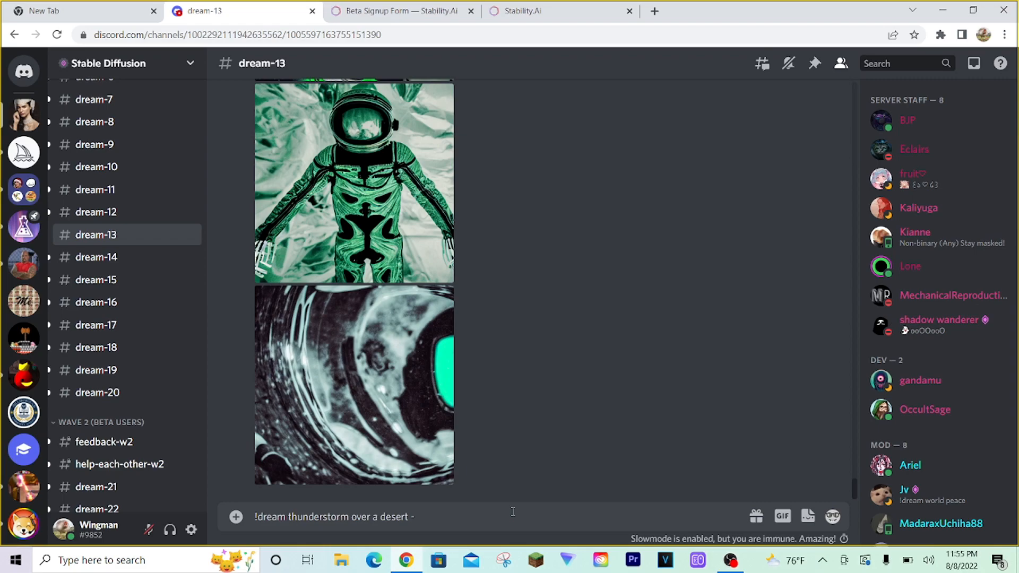
{"action": "type", "text": "W"}
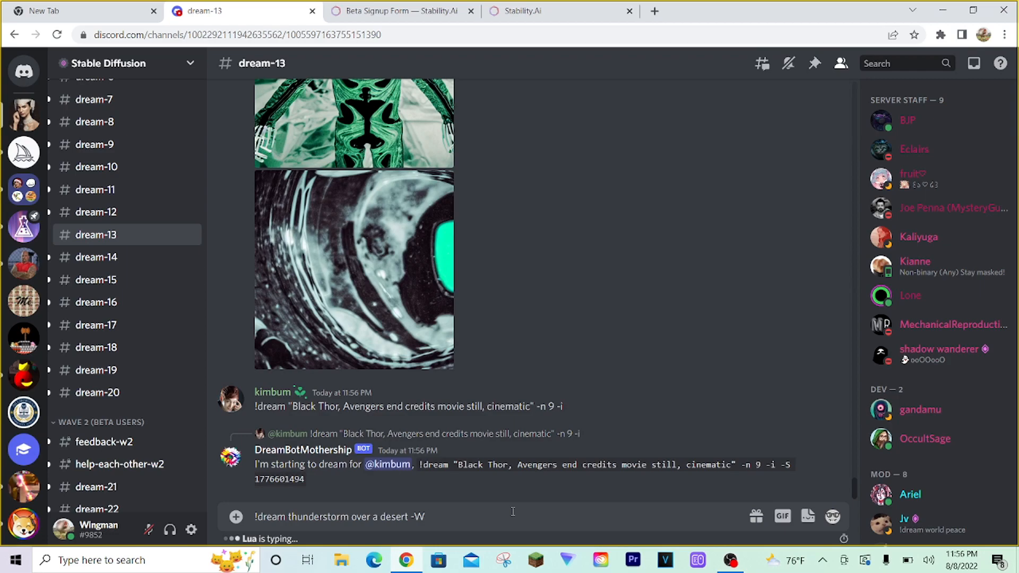
{"action": "type", "text": "768"}
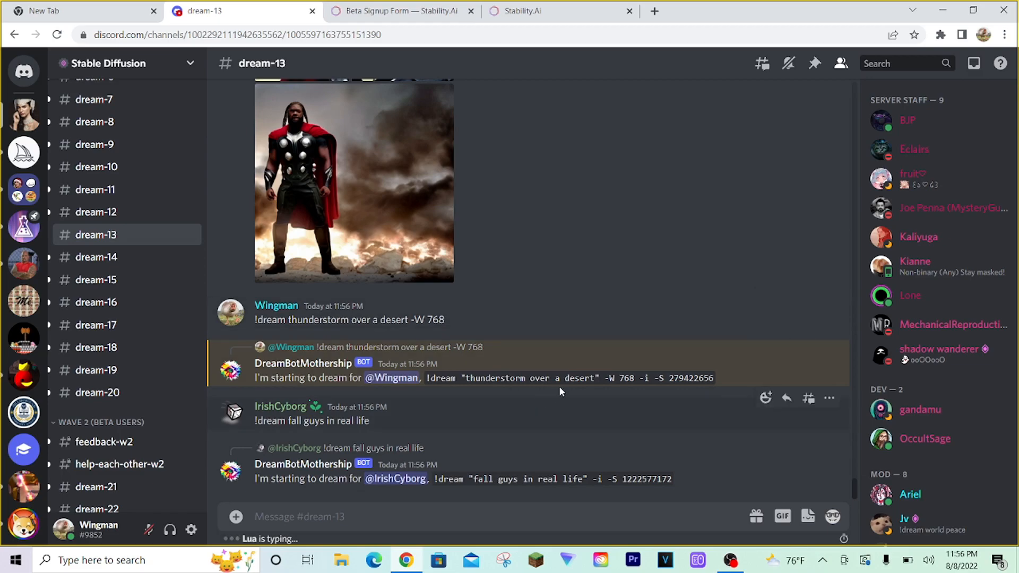
{"action": "mouse_move", "coordinate": [479, 276]}
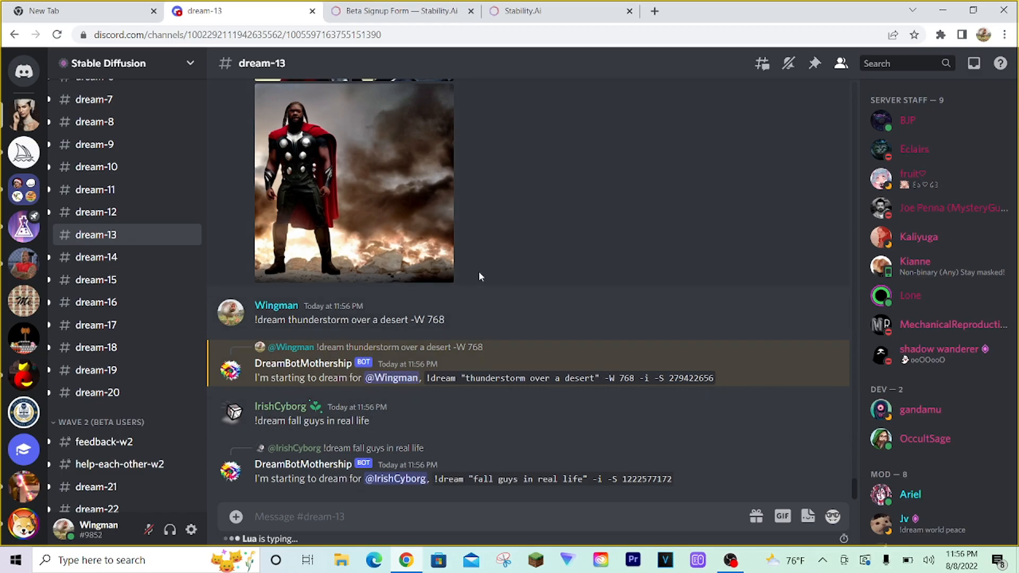
{"action": "mouse_move", "coordinate": [520, 364]}
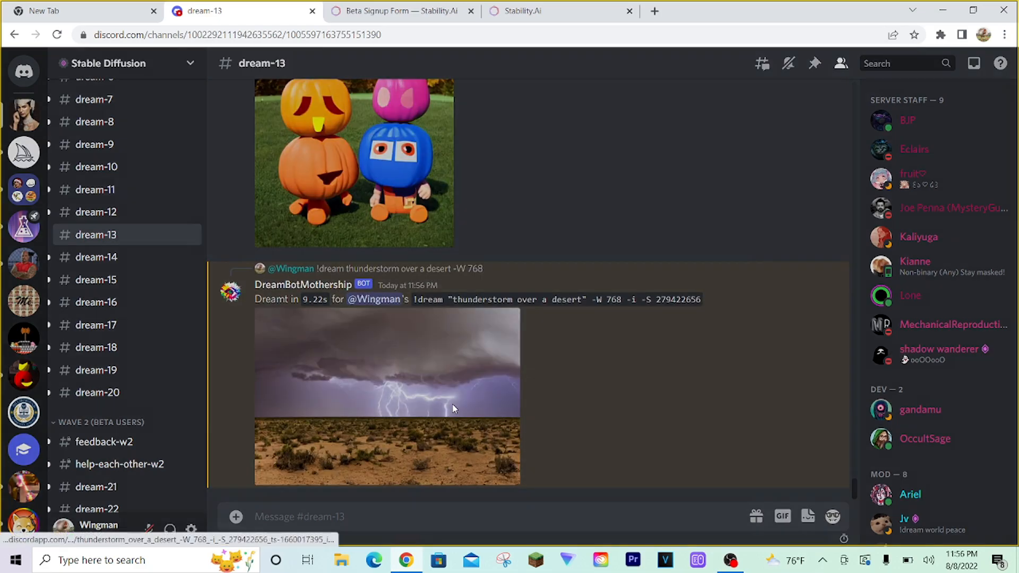
{"action": "left_click", "coordinate": [387, 396]}
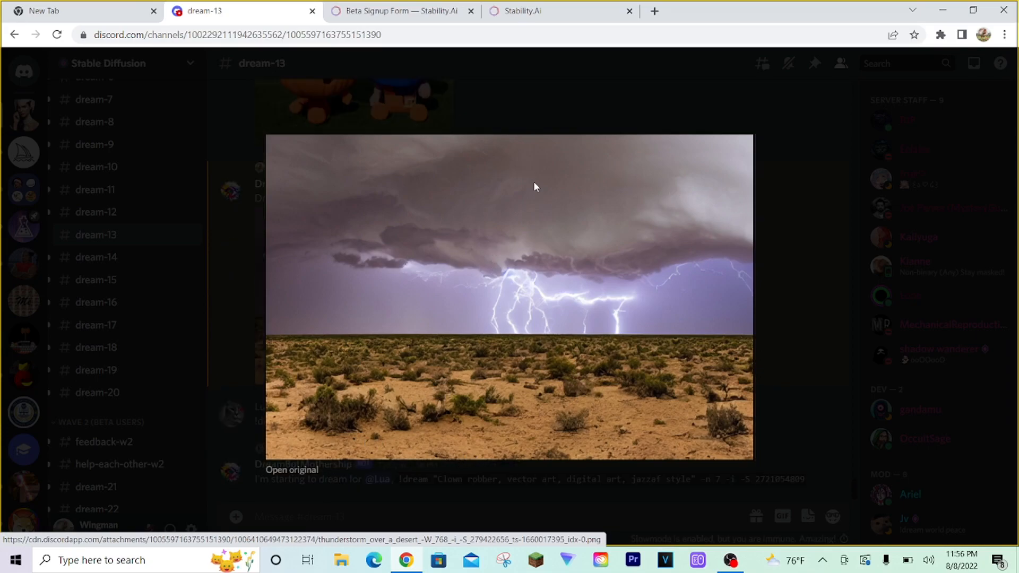
{"action": "mouse_move", "coordinate": [752, 165]}
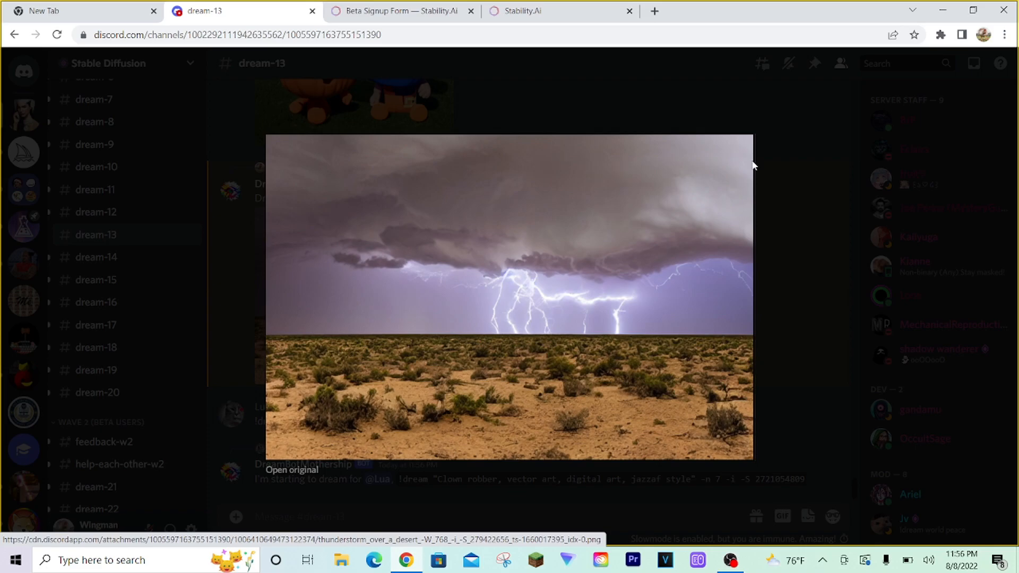
{"action": "left_click", "coordinate": [582, 428]}
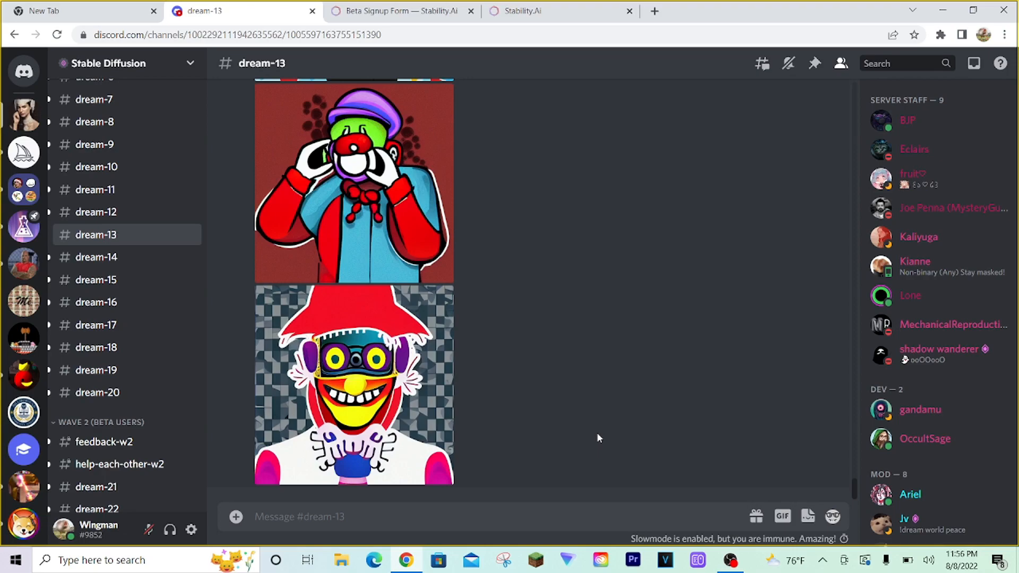
Compose '!dream yacht oh a cloud -H 1024' for a 1024-tall image.
{"action": "type", "text": "!dr"}
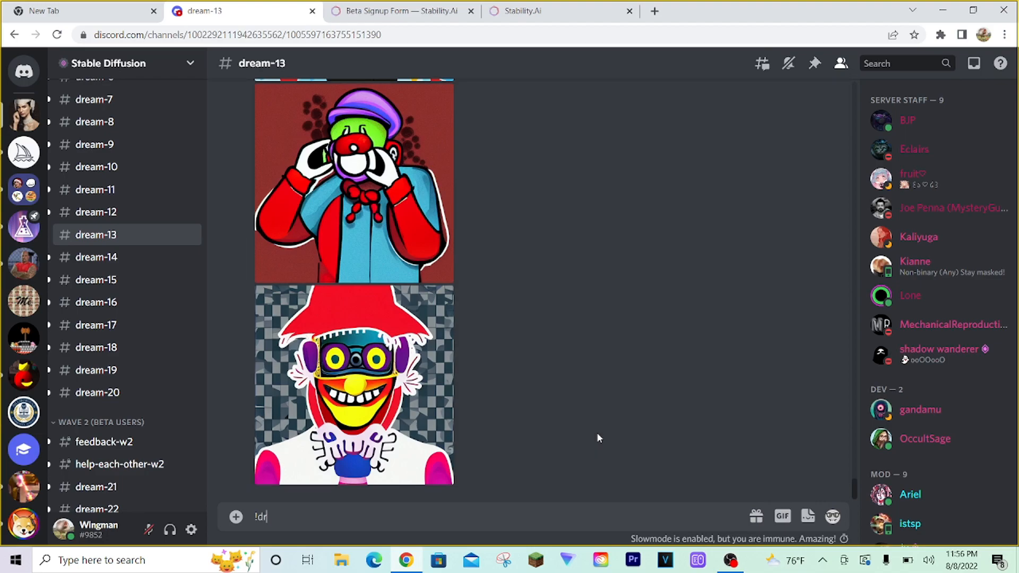
{"action": "type", "text": "eam"}
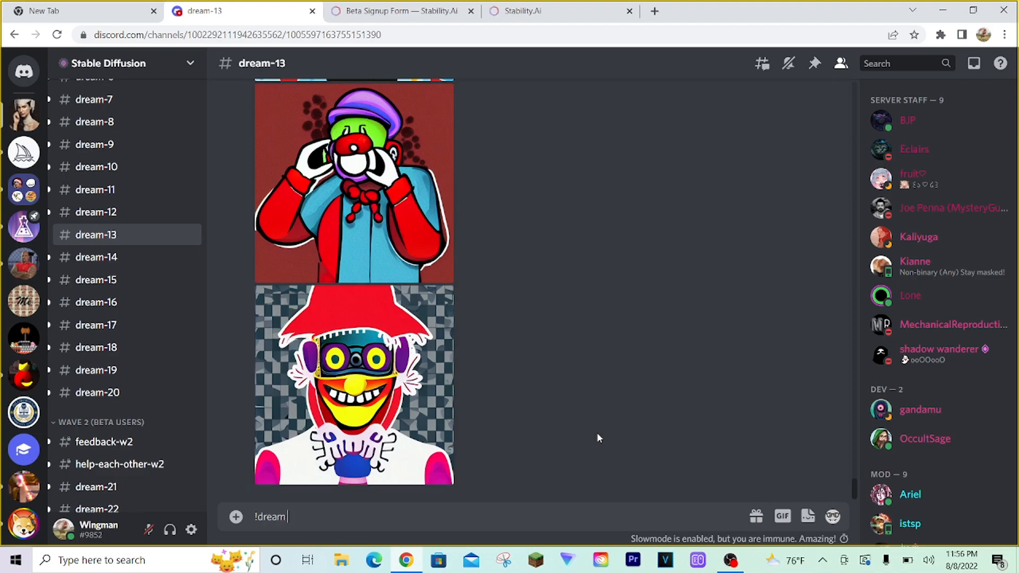
{"action": "type", "text": "yacht oh"}
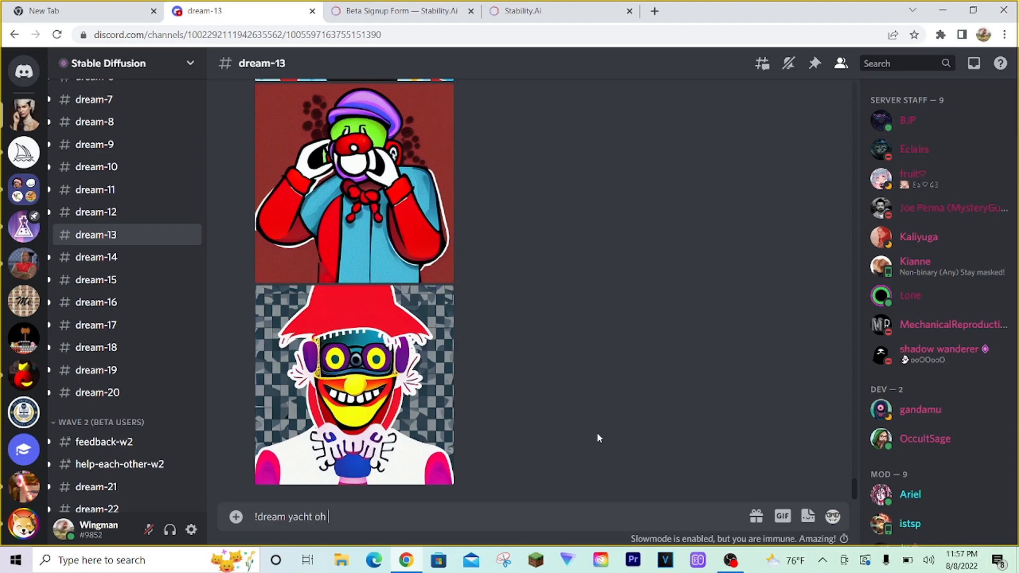
{"action": "type", "text": "a c"}
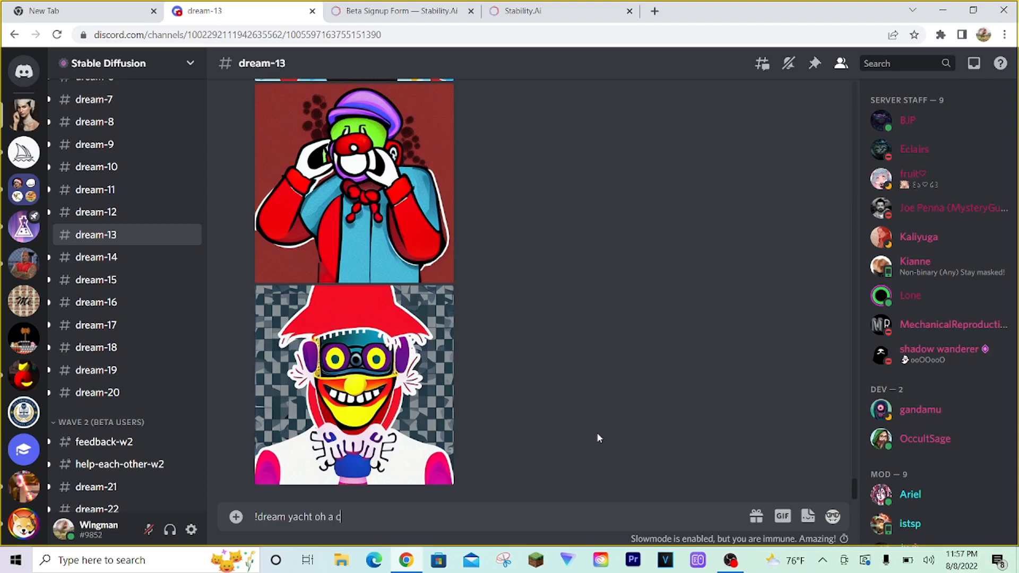
{"action": "type", "text": "loud"}
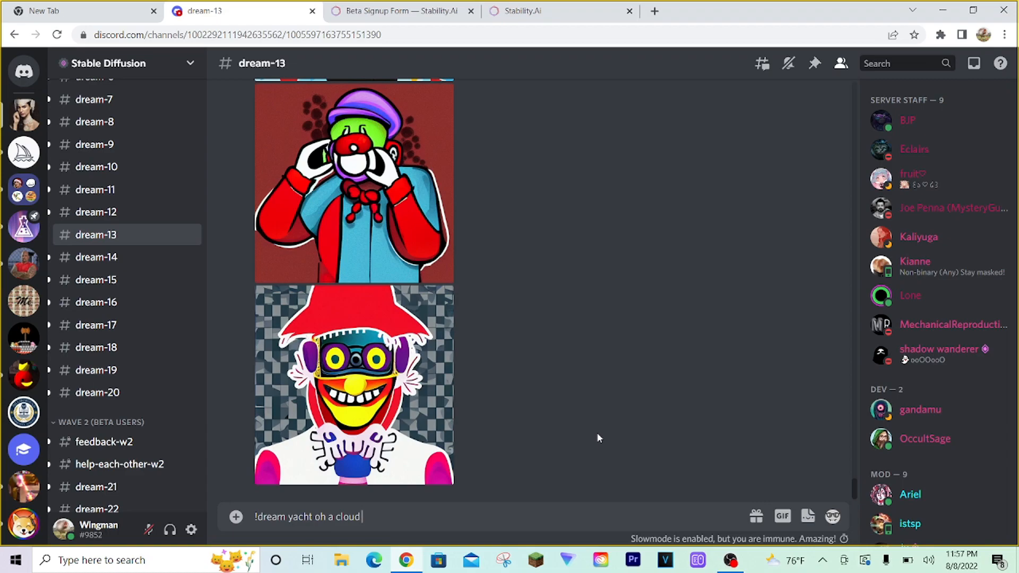
{"action": "type", "text": "-H"}
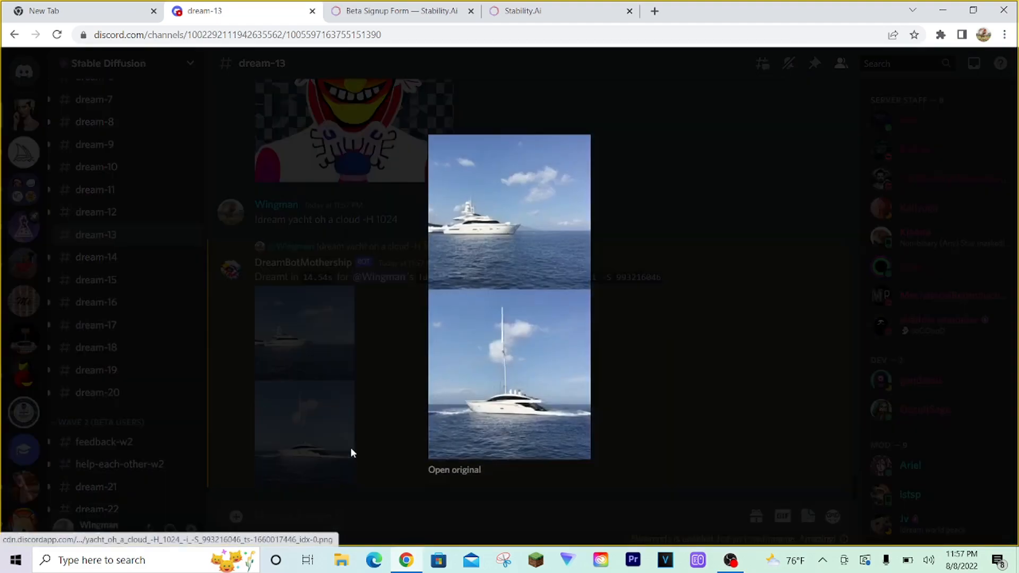
{"action": "mouse_move", "coordinate": [672, 281]}
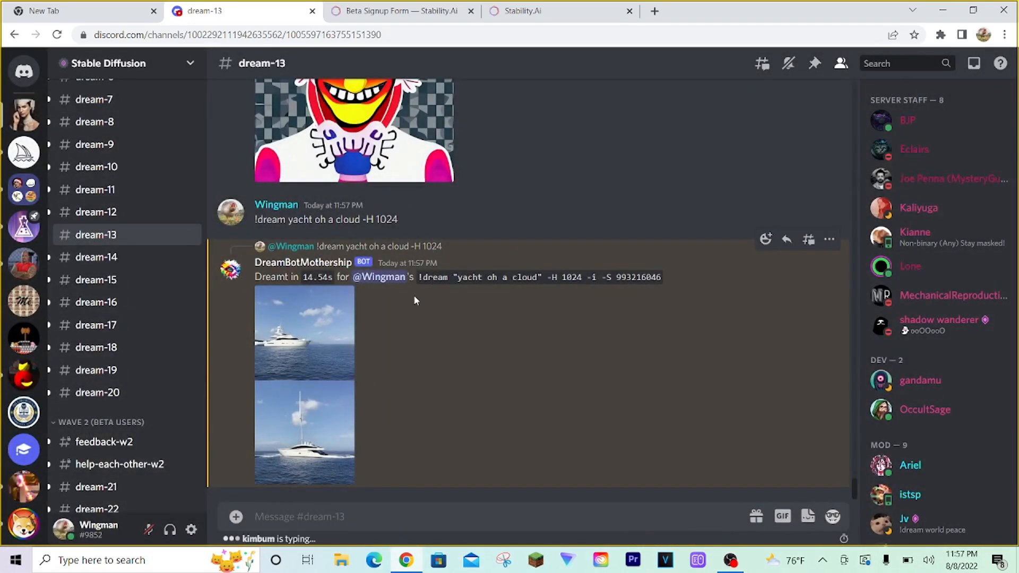
{"action": "mouse_move", "coordinate": [537, 348]}
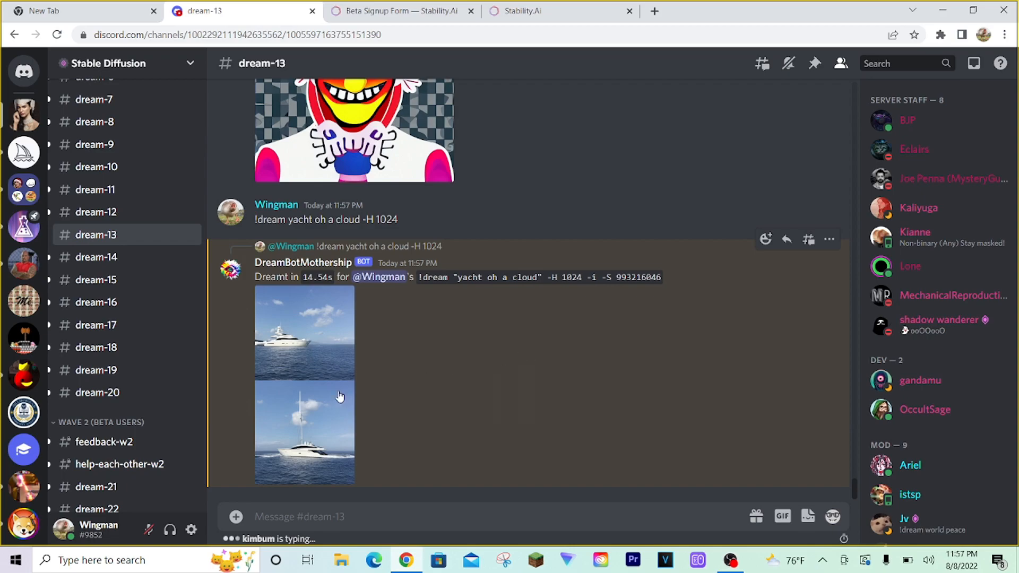
Enlarge the two tall yacht images, inspect them, then close the preview.
{"action": "left_click", "coordinate": [304, 333]}
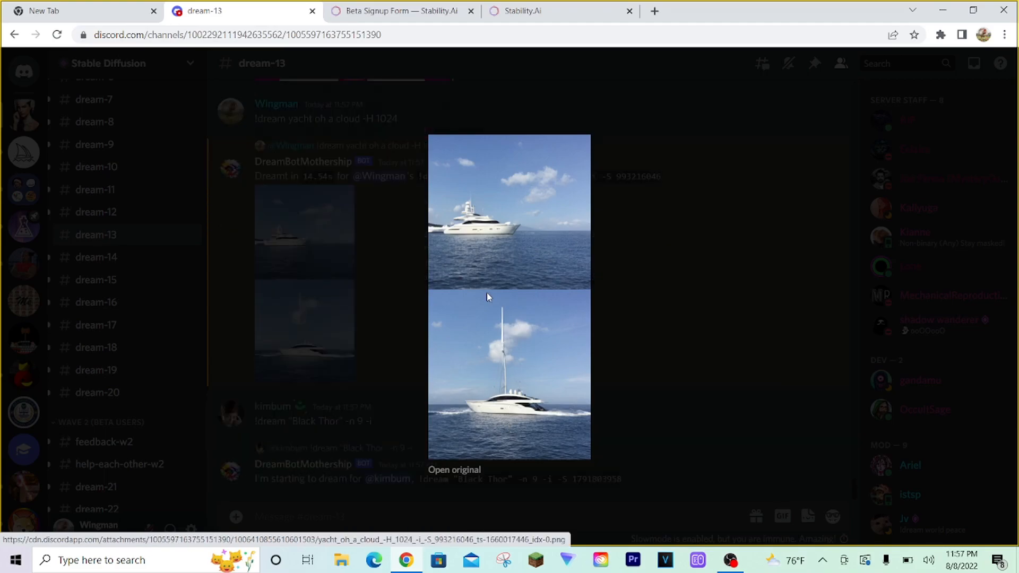
{"action": "mouse_move", "coordinate": [748, 299]}
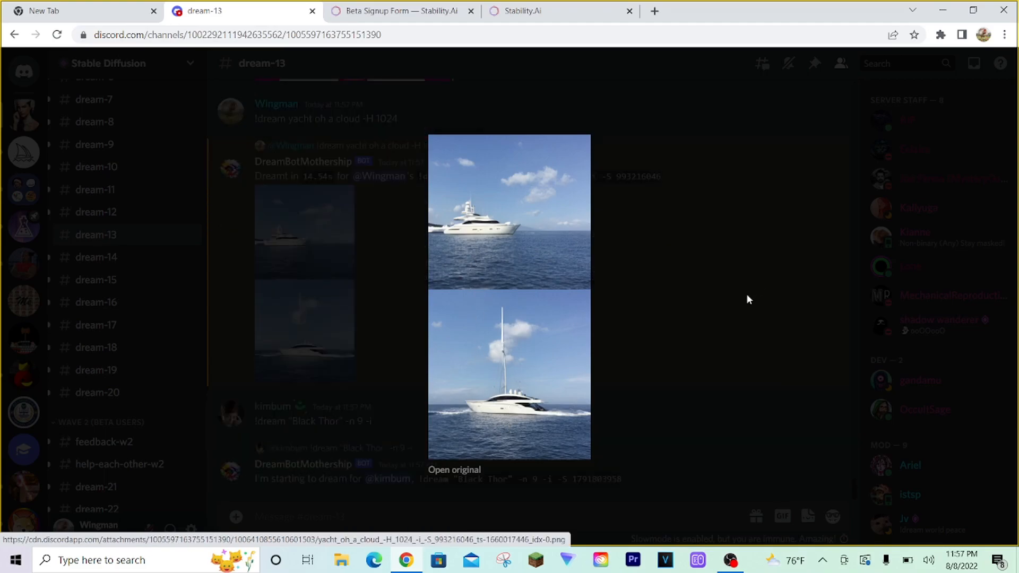
{"action": "mouse_move", "coordinate": [539, 362]}
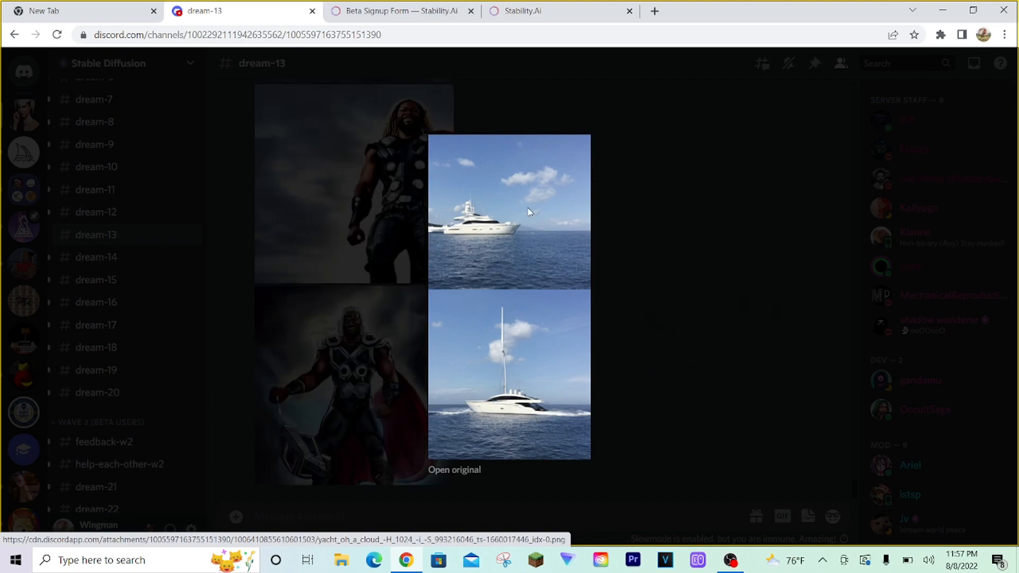
{"action": "mouse_move", "coordinate": [724, 310]}
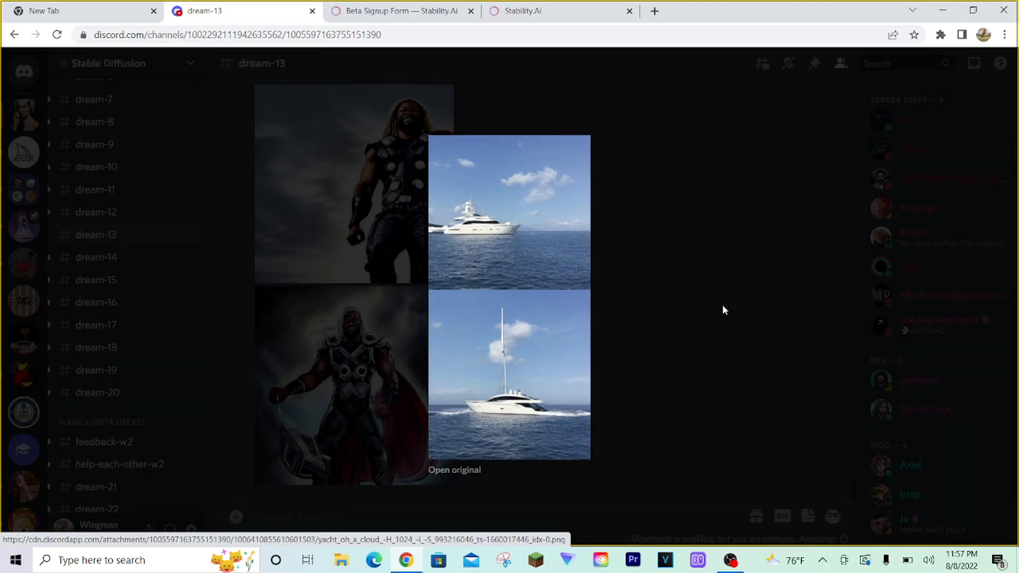
{"action": "left_click", "coordinate": [724, 309]}
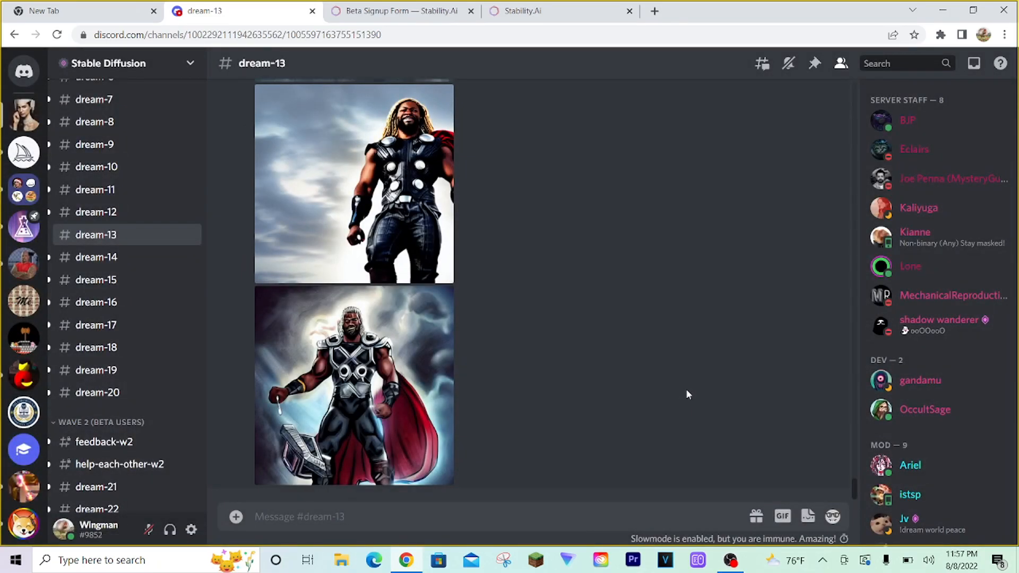